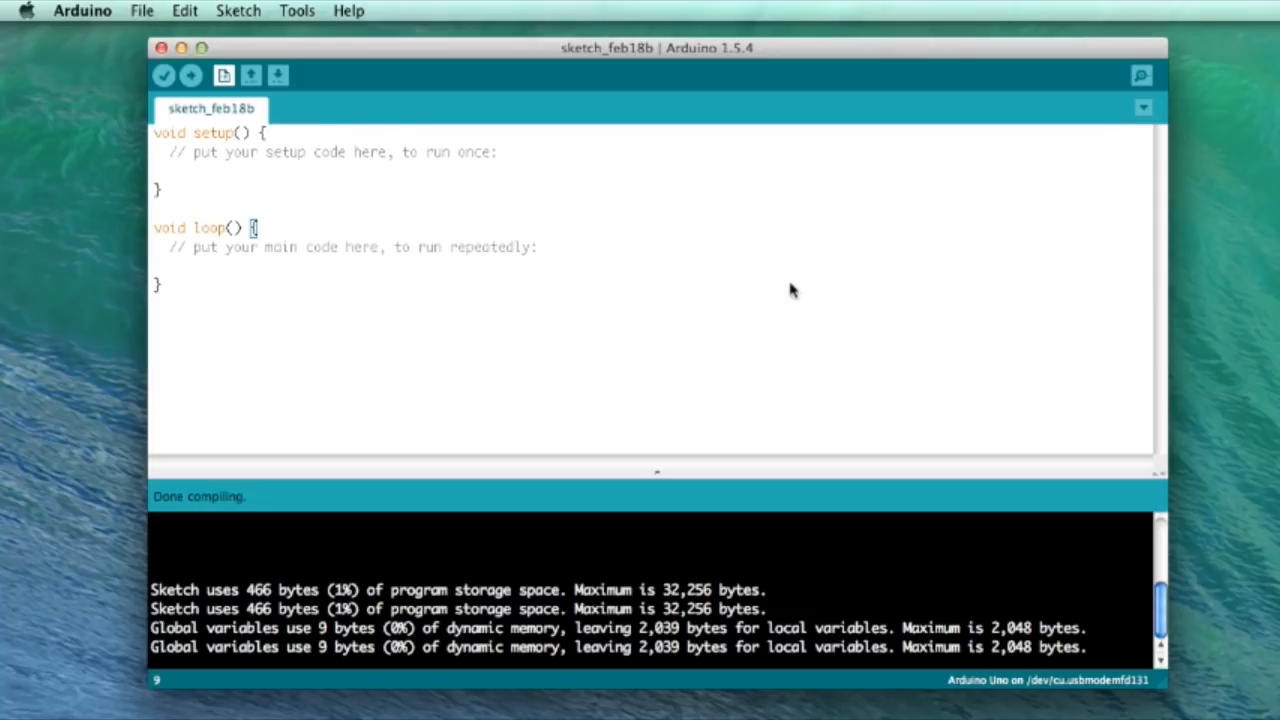
mouse_move(810, 316)
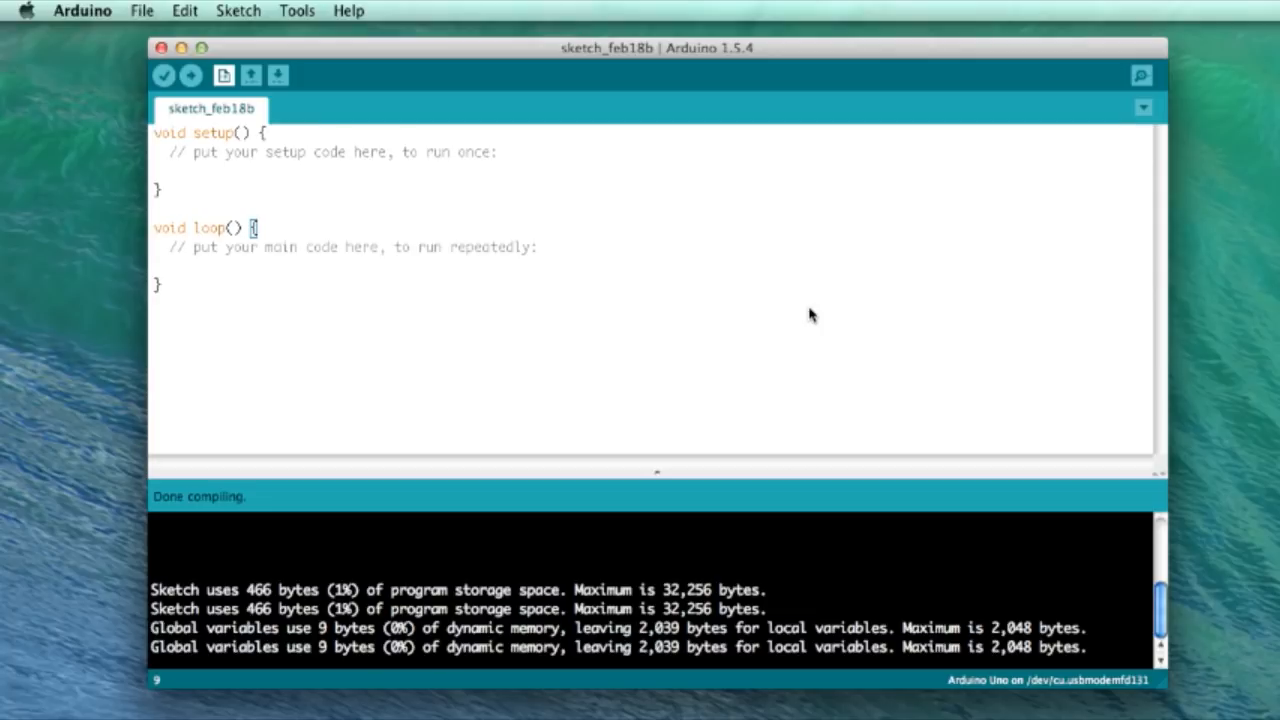
mouse_move(800, 312)
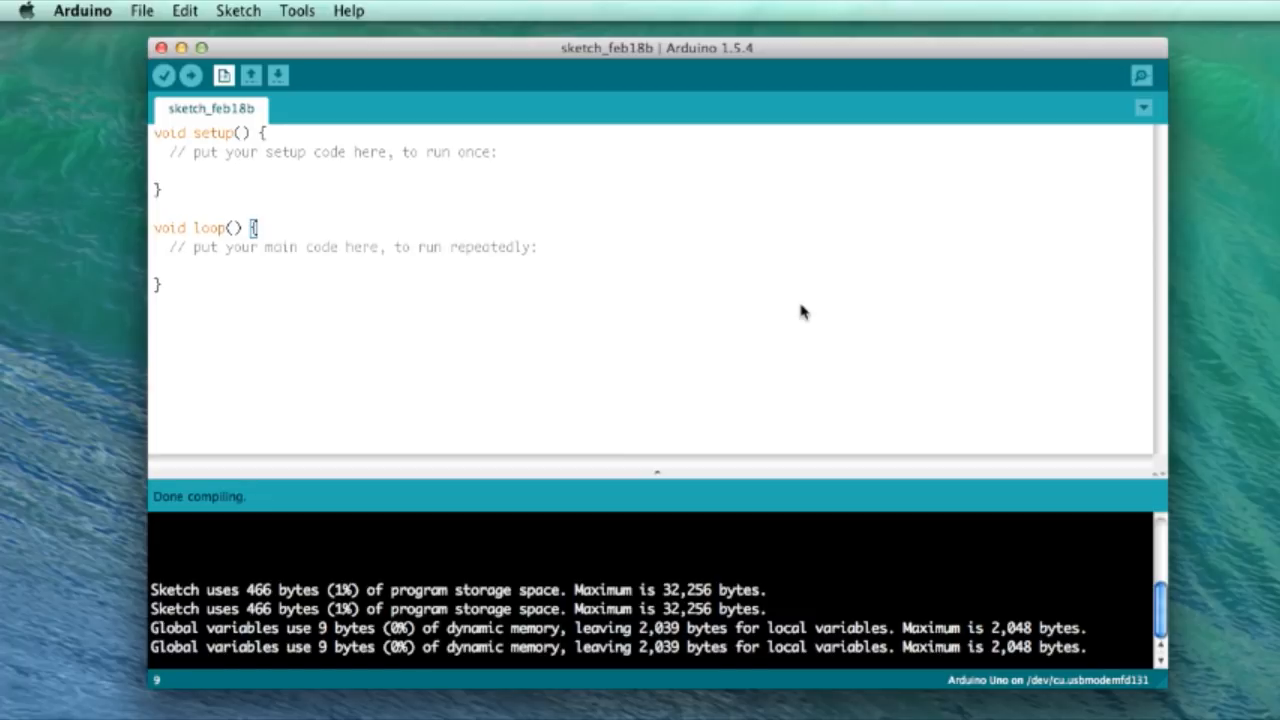
mouse_move(776, 390)
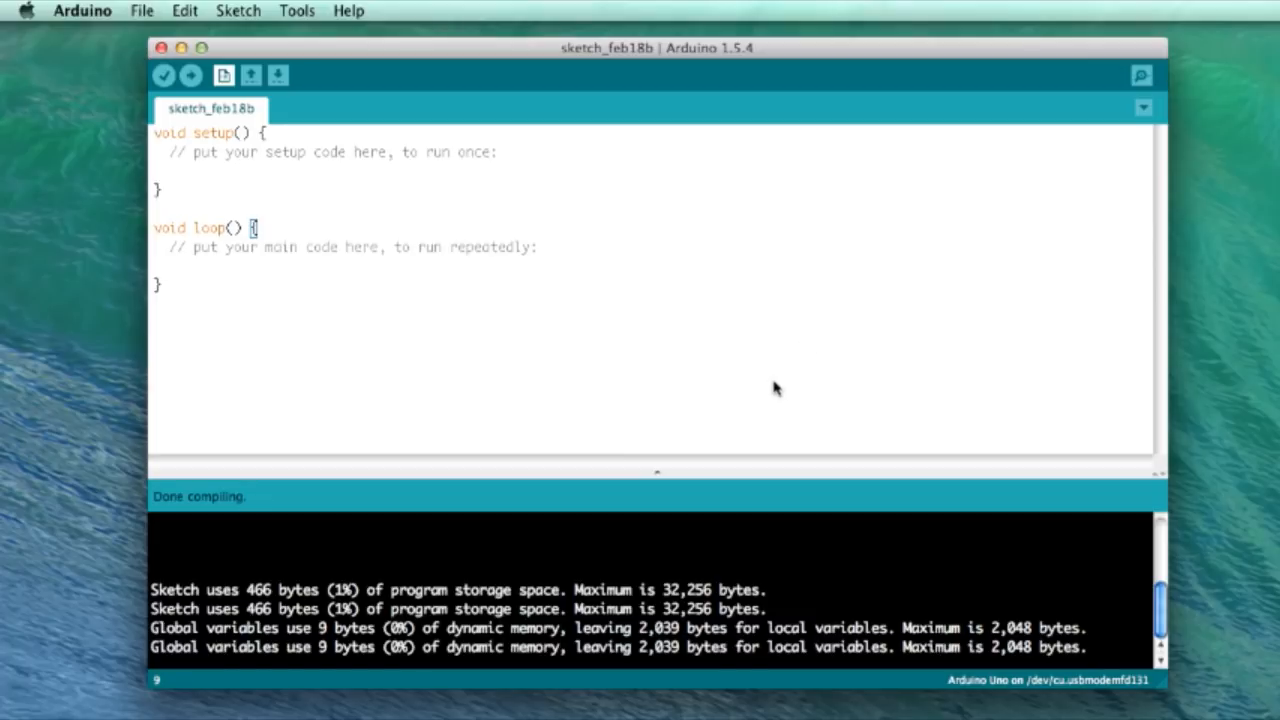
mouse_move(770, 390)
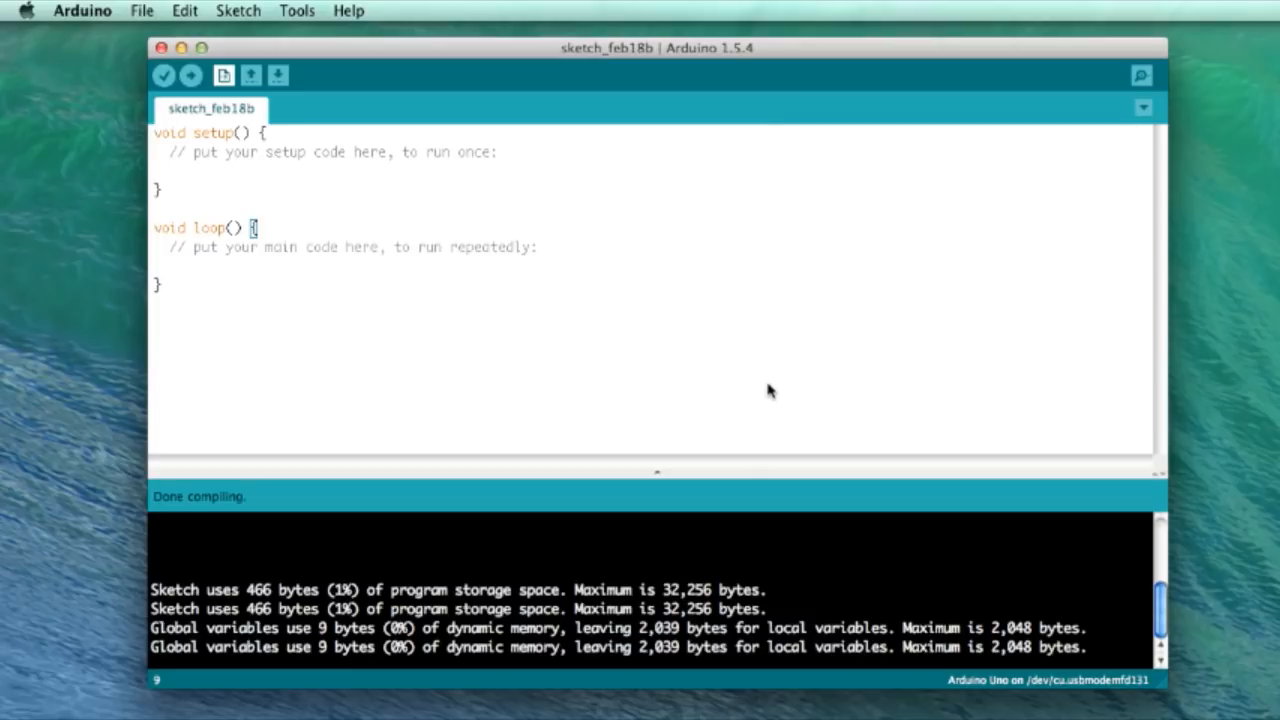
mouse_move(480, 328)
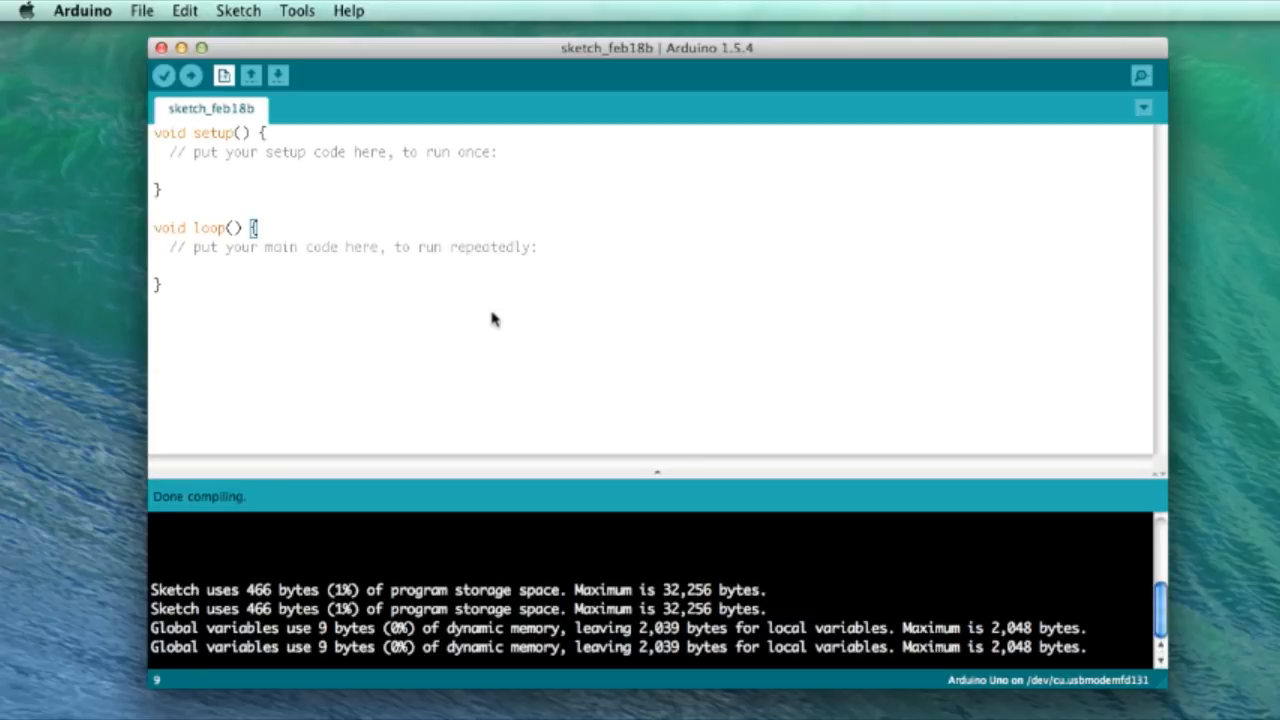
mouse_move(144, 58)
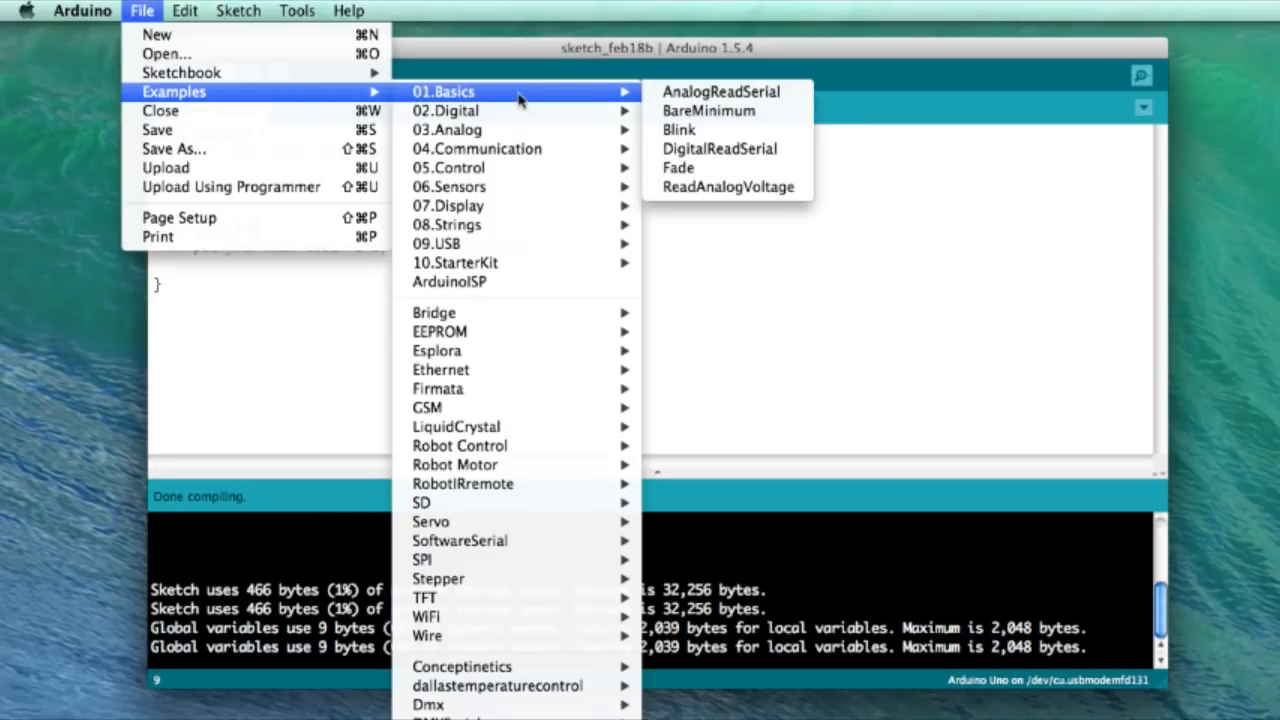
mouse_move(680, 130)
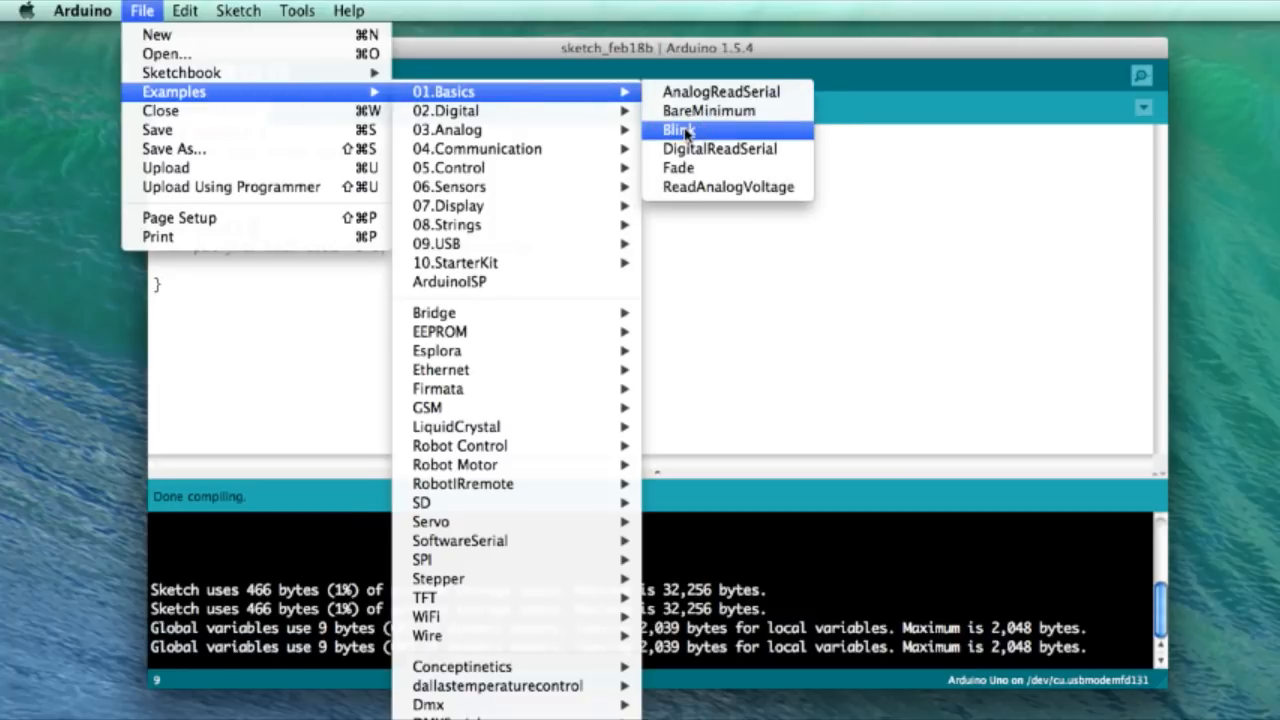
mouse_move(424, 616)
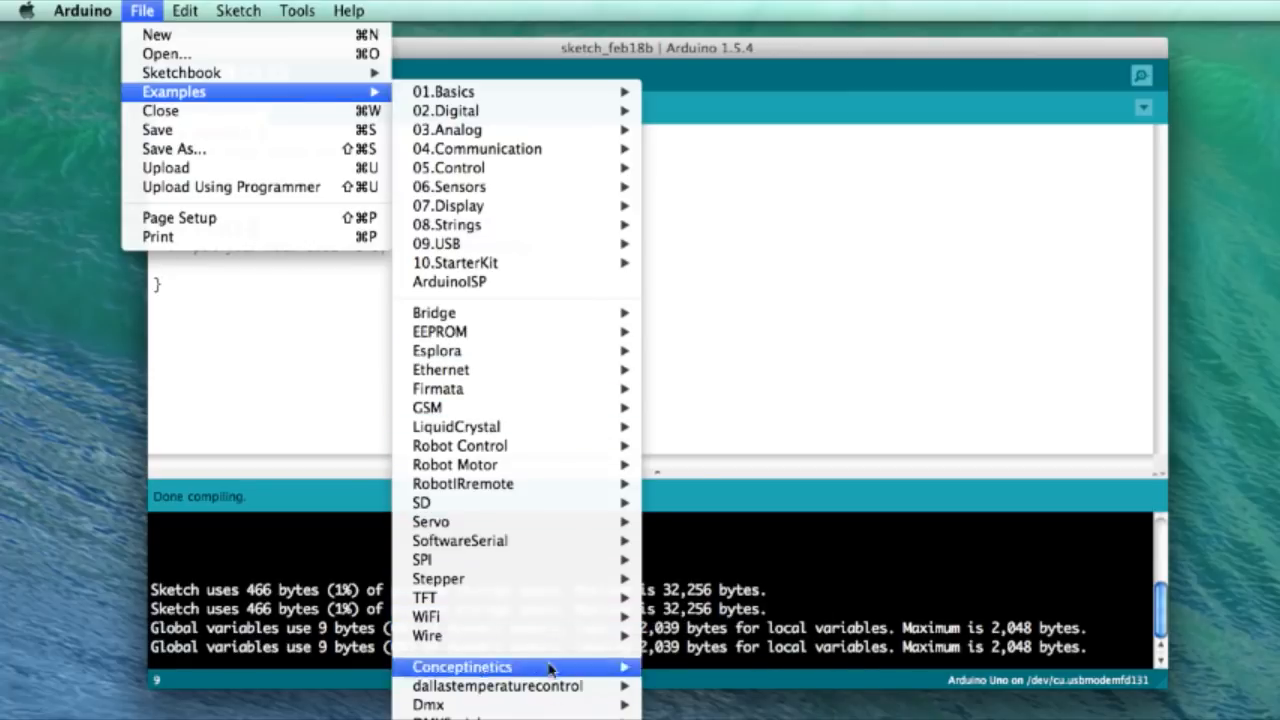
mouse_move(516, 110)
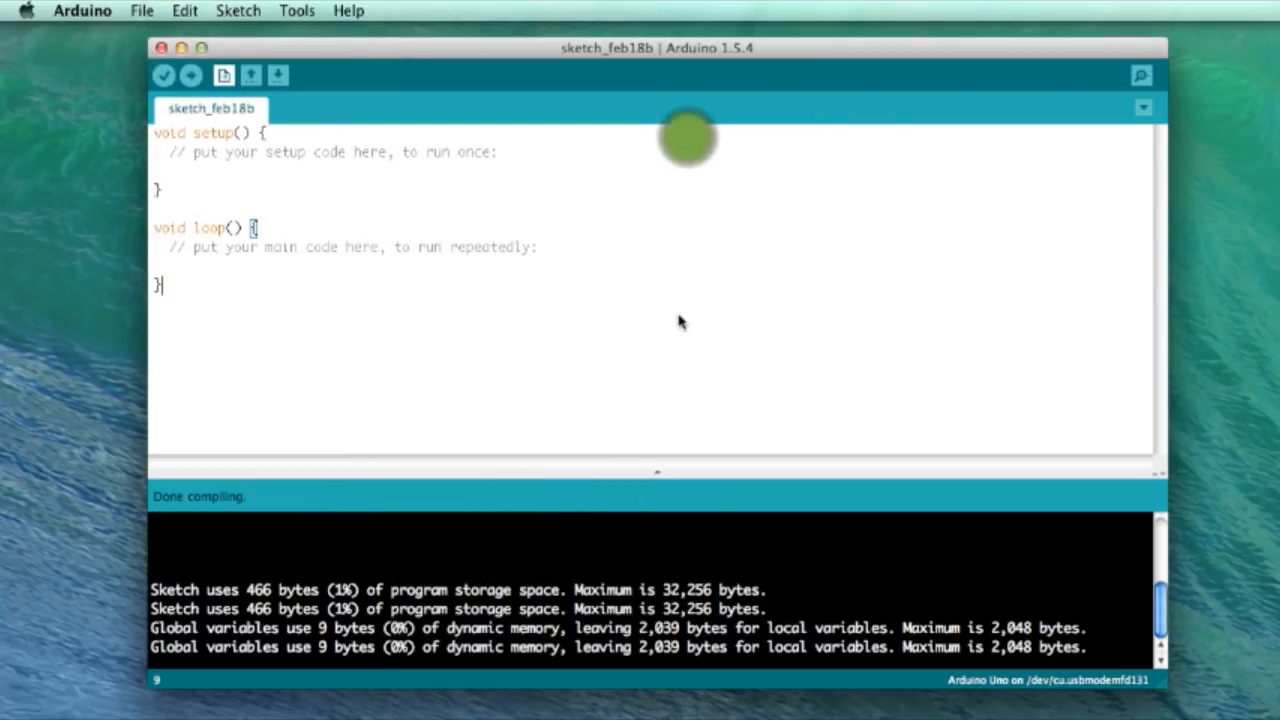
mouse_move(530, 348)
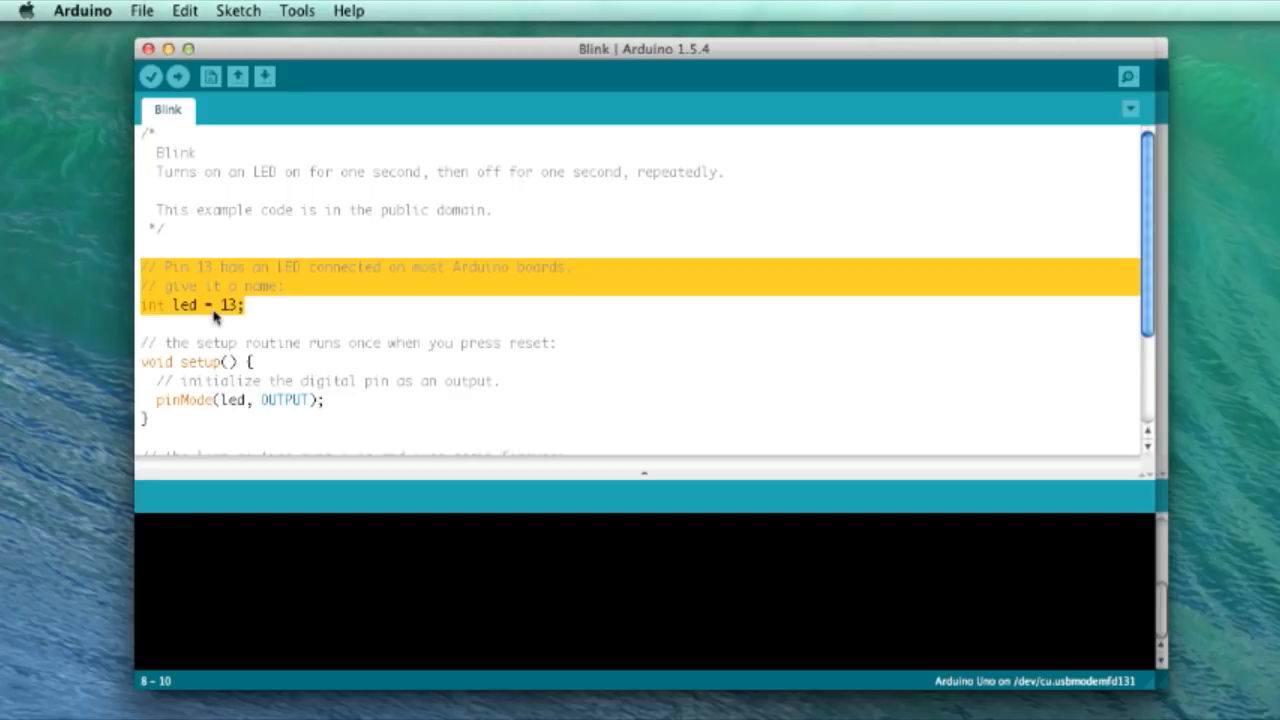
mouse_move(224, 332)
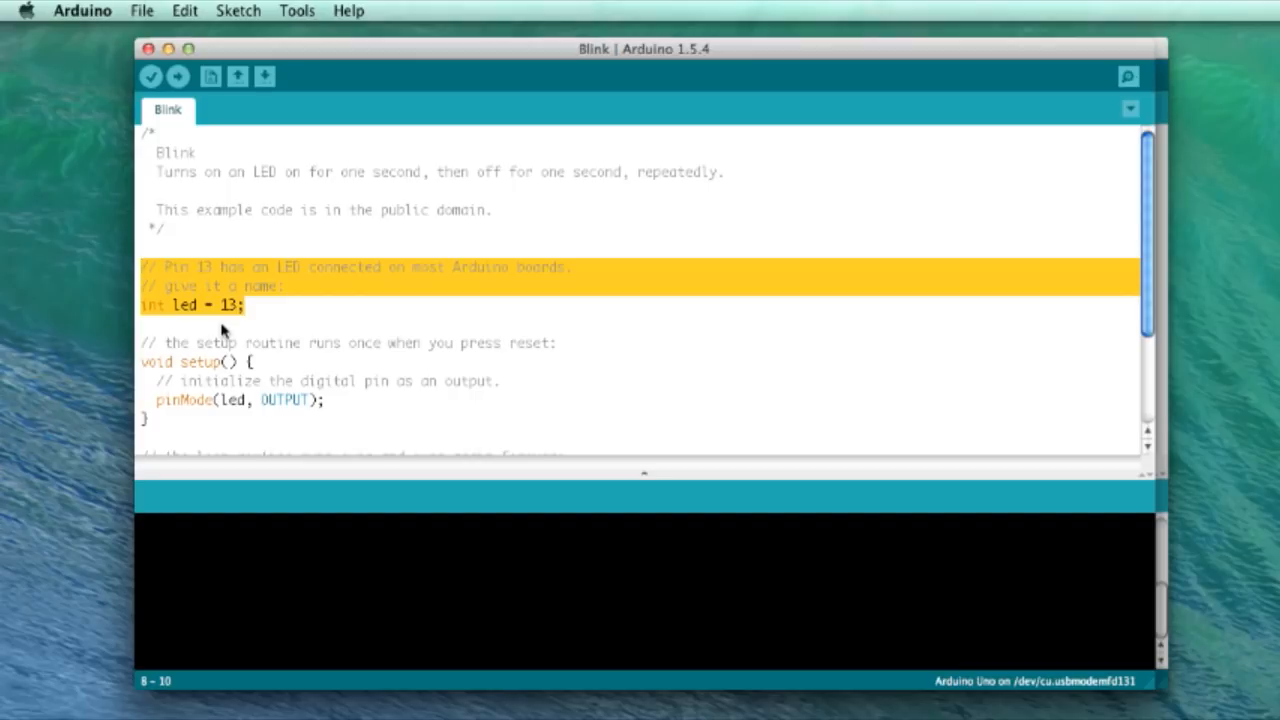
mouse_move(236, 344)
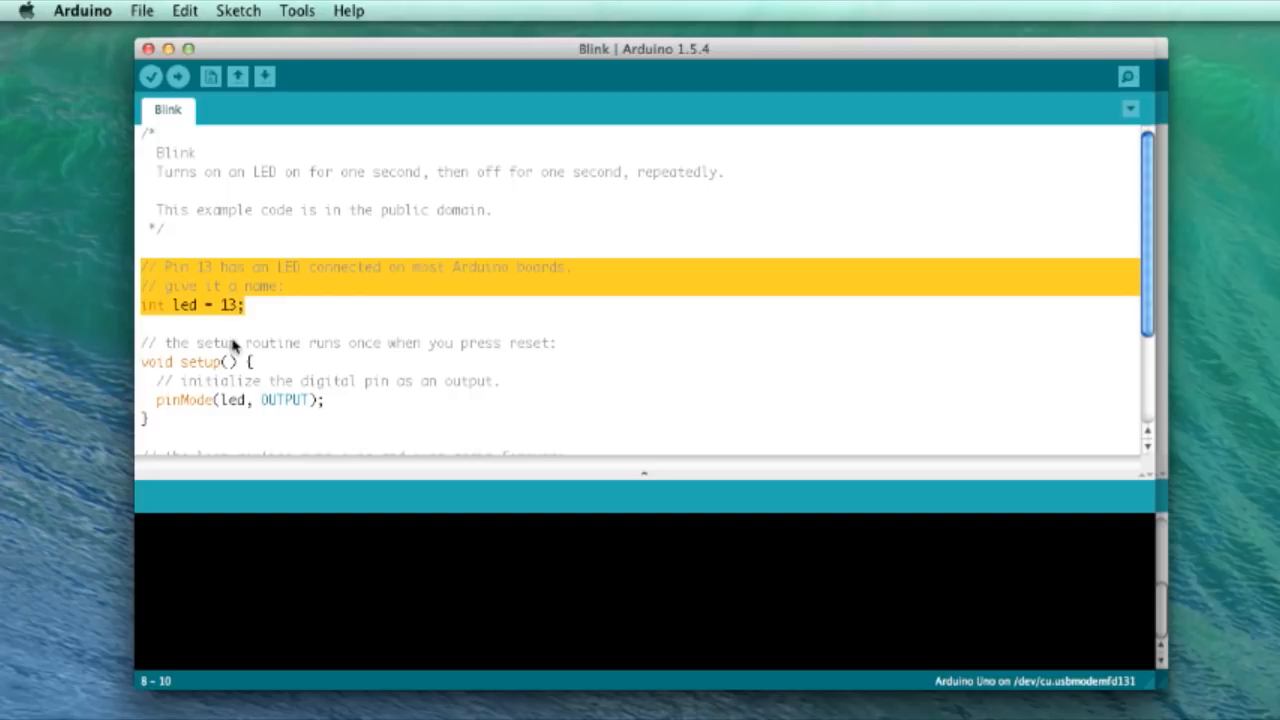
mouse_move(160, 318)
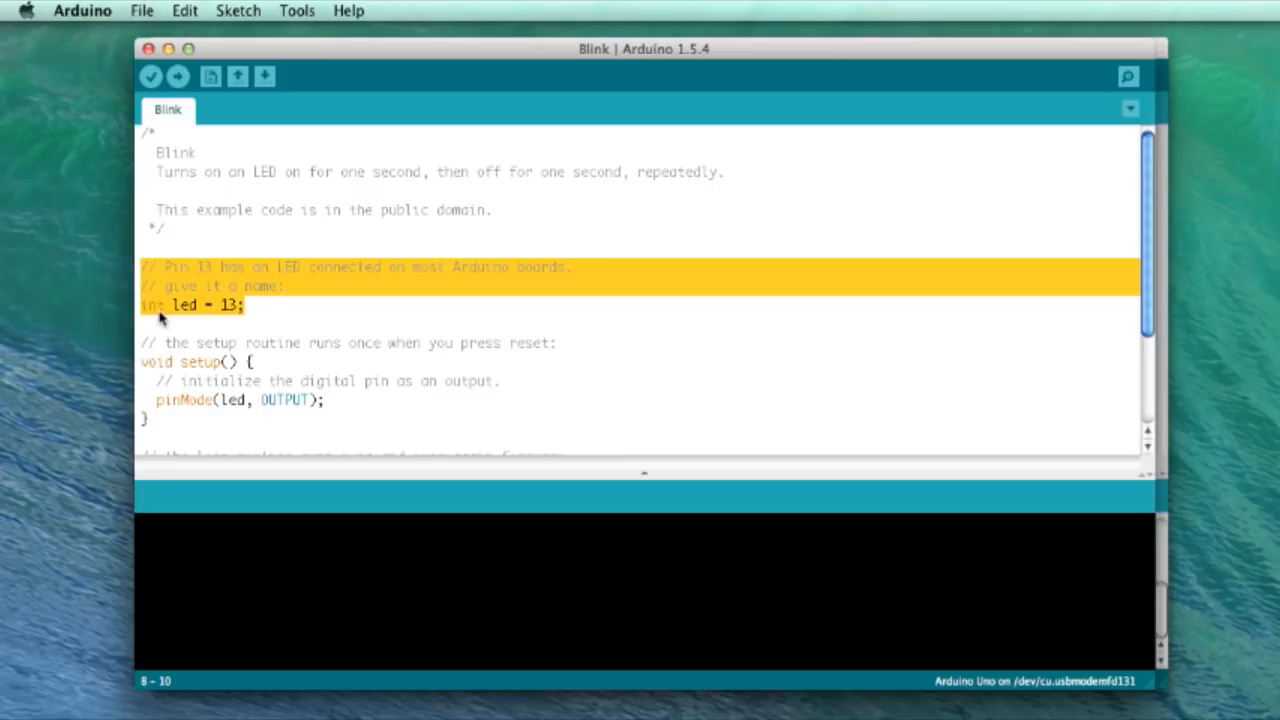
mouse_move(176, 316)
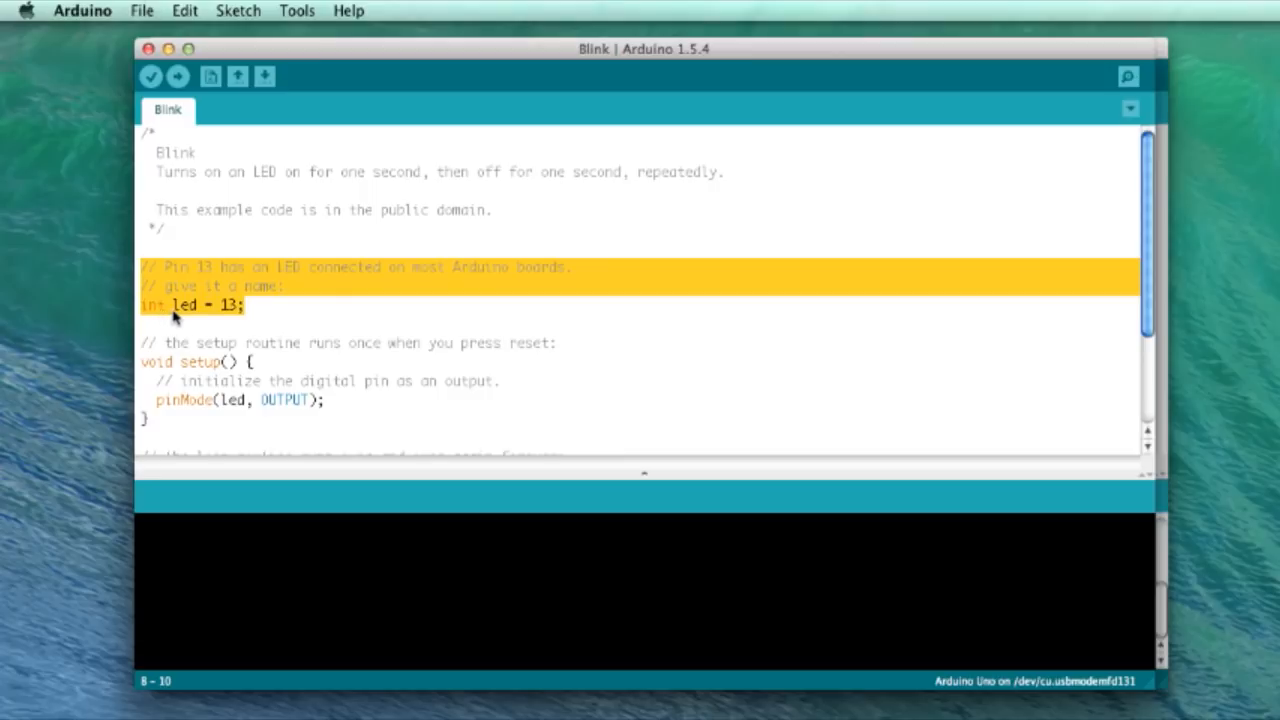
mouse_move(224, 316)
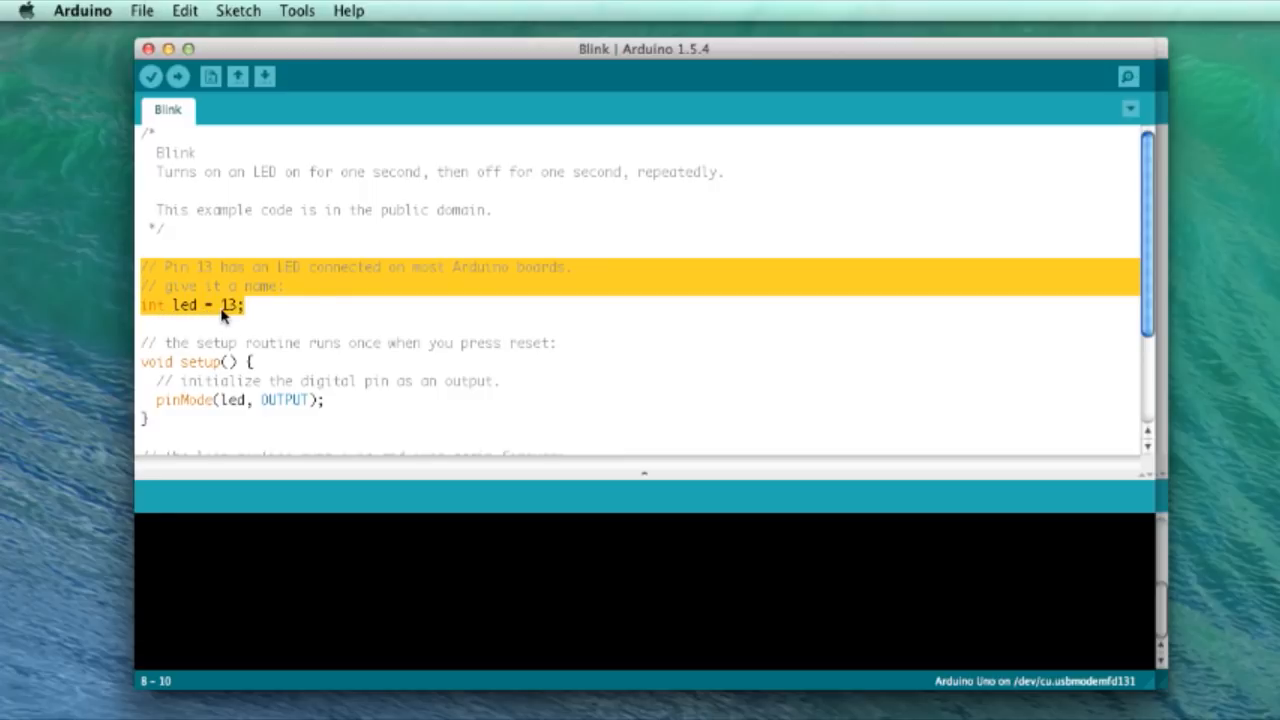
mouse_move(228, 318)
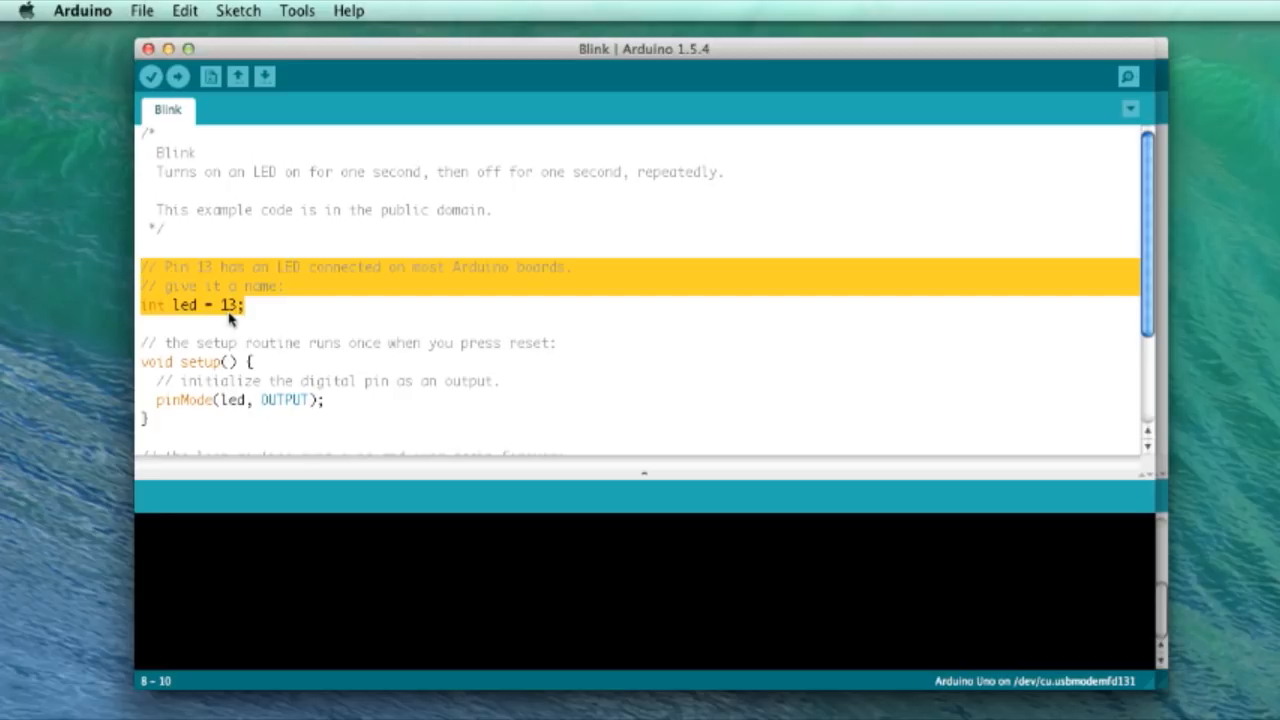
mouse_move(196, 314)
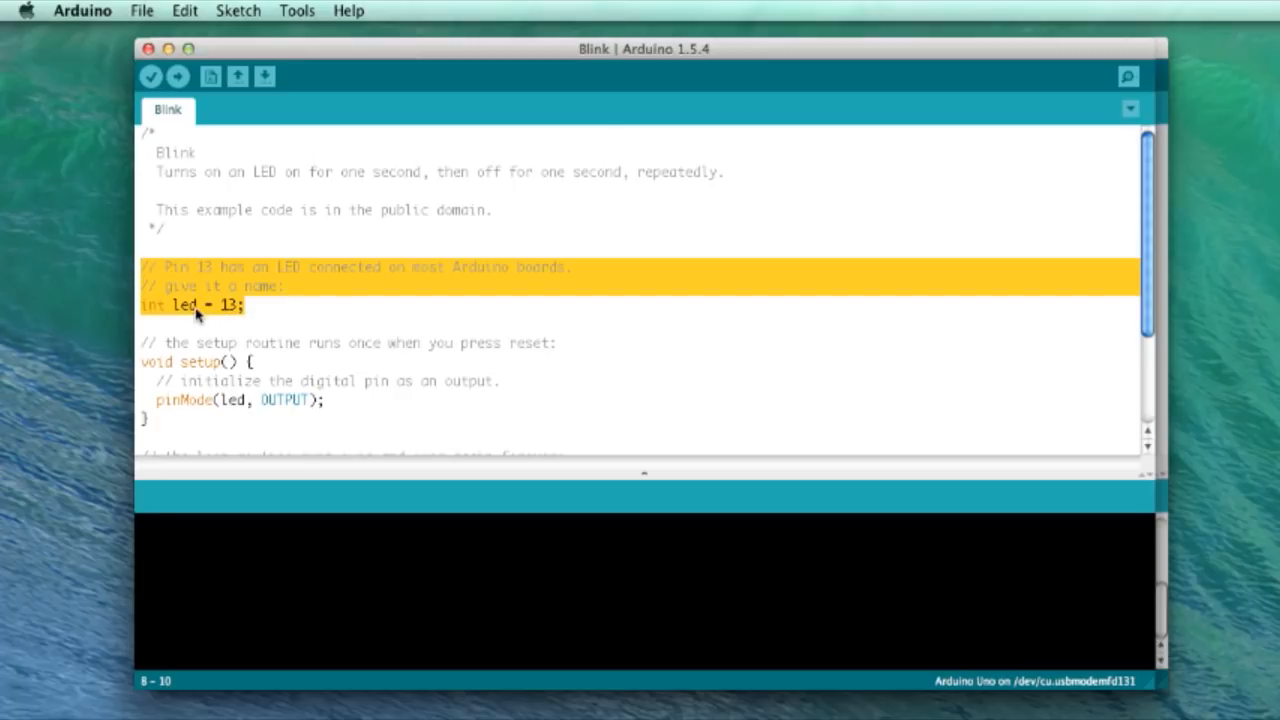
mouse_move(972, 476)
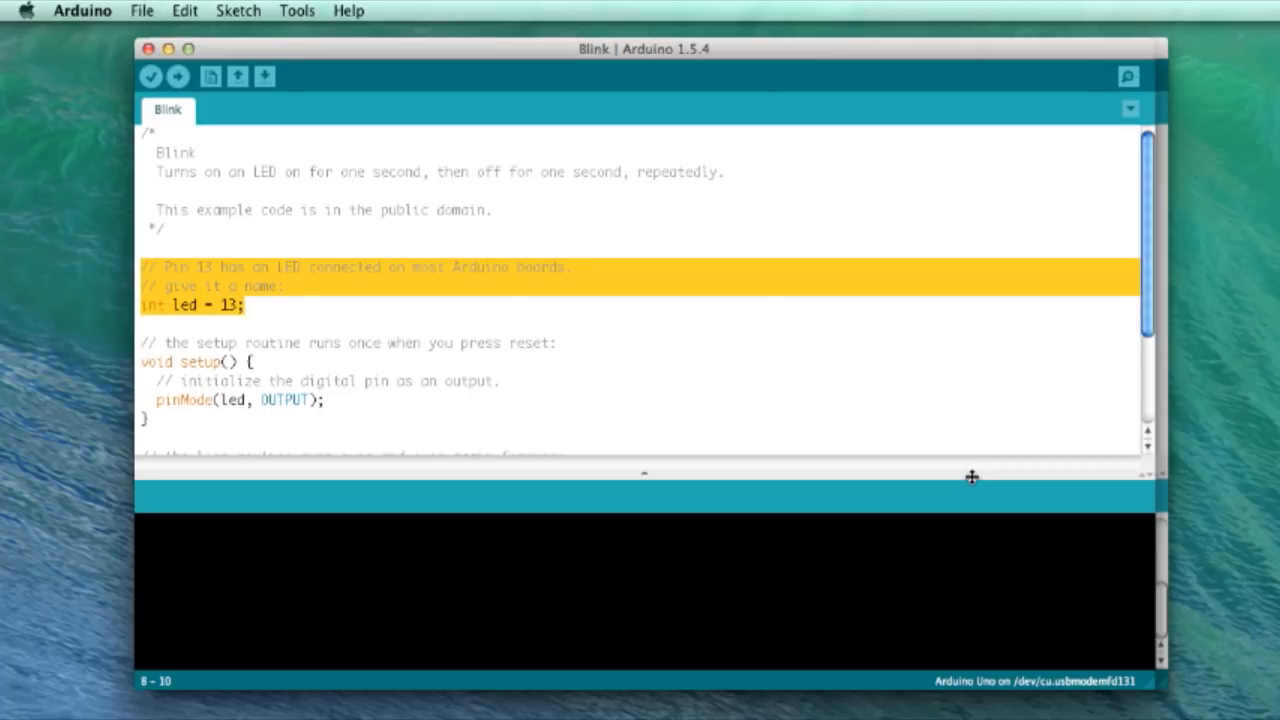
mouse_move(970, 476)
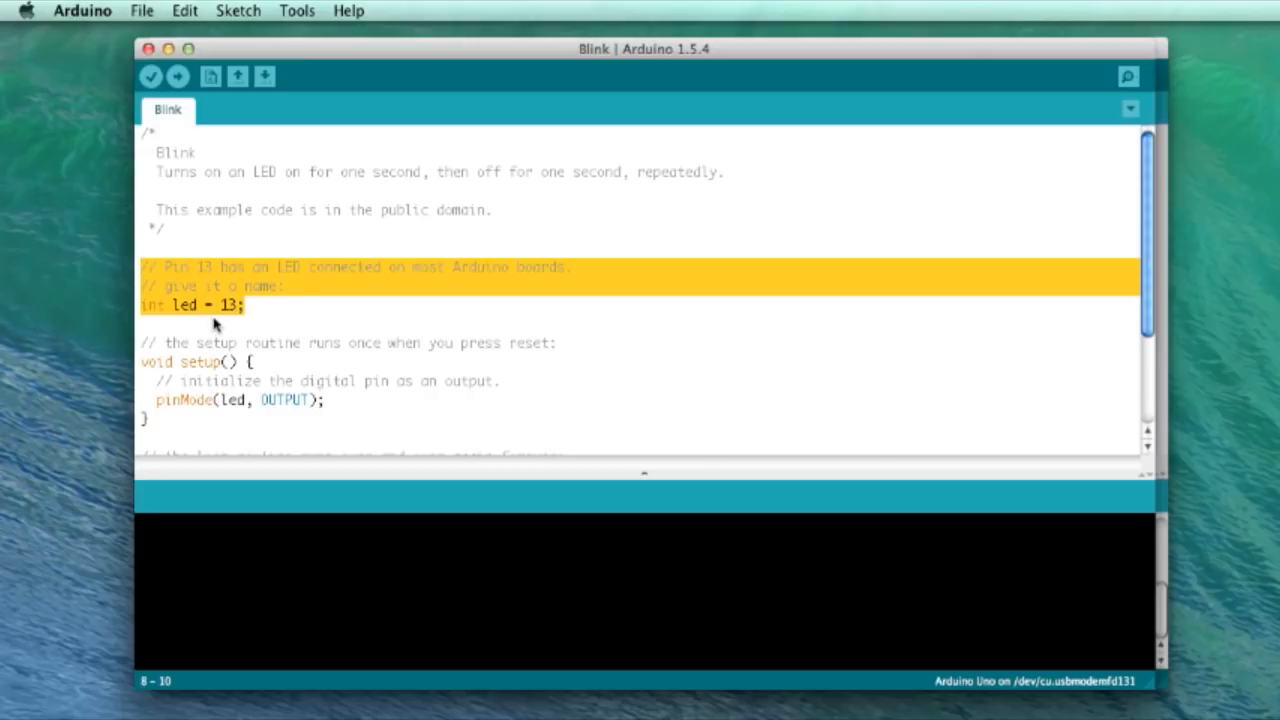
mouse_move(270, 342)
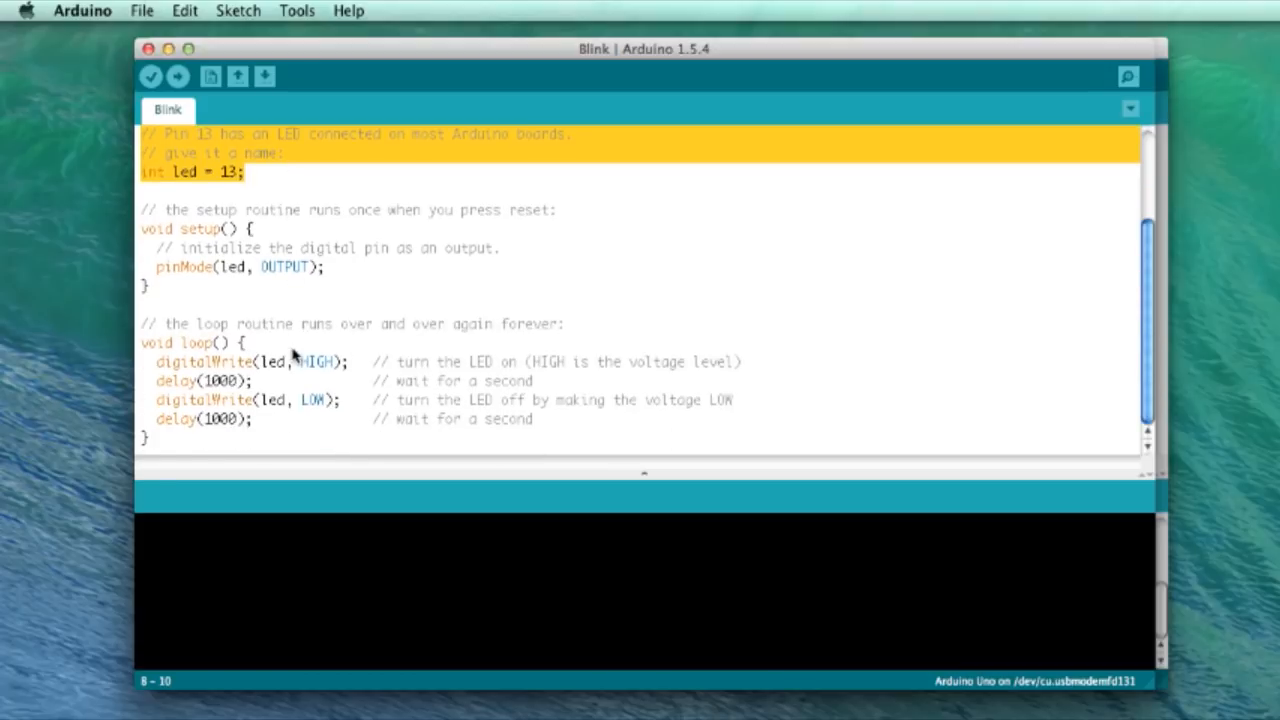
mouse_move(356, 366)
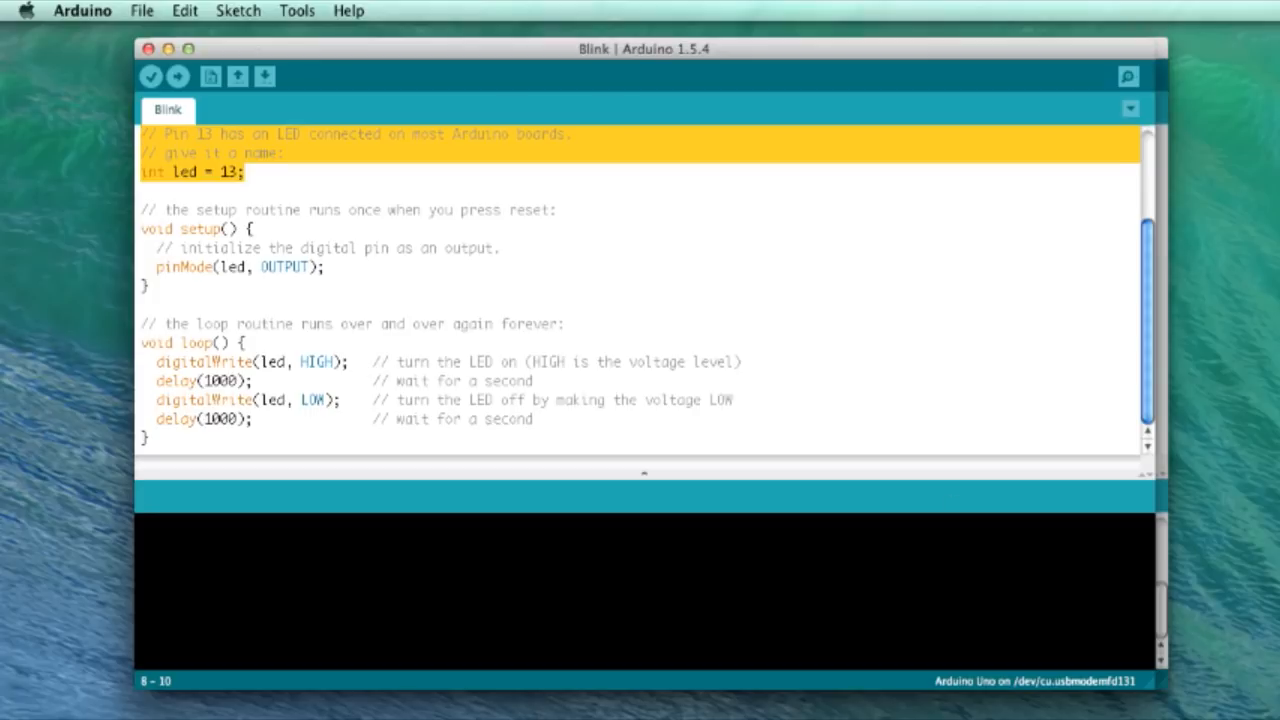
mouse_move(384, 304)
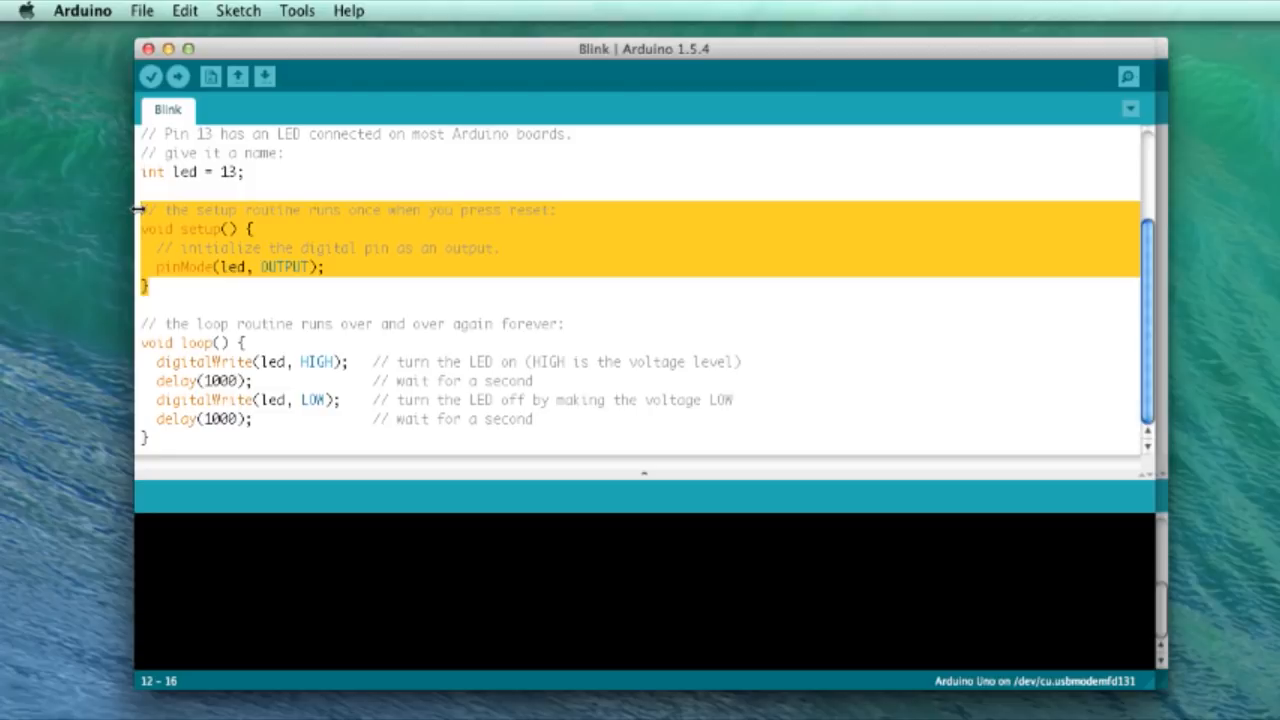
left_click(176, 286)
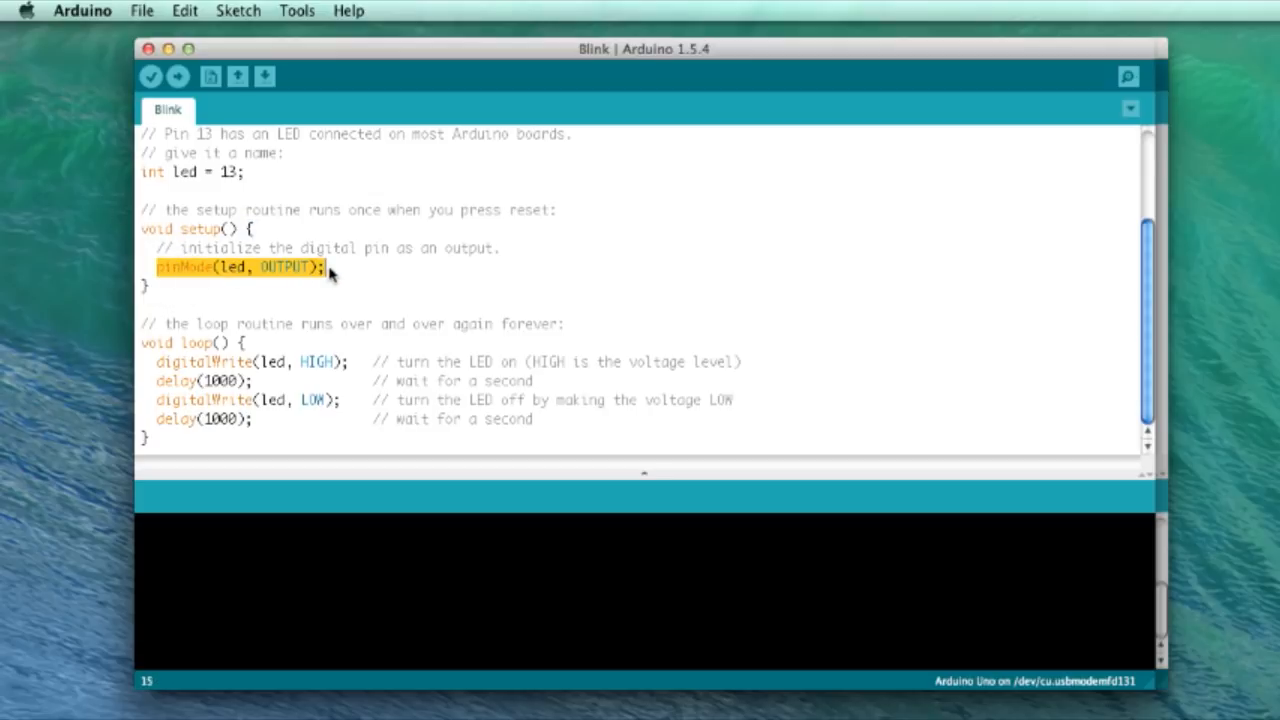
mouse_move(222, 276)
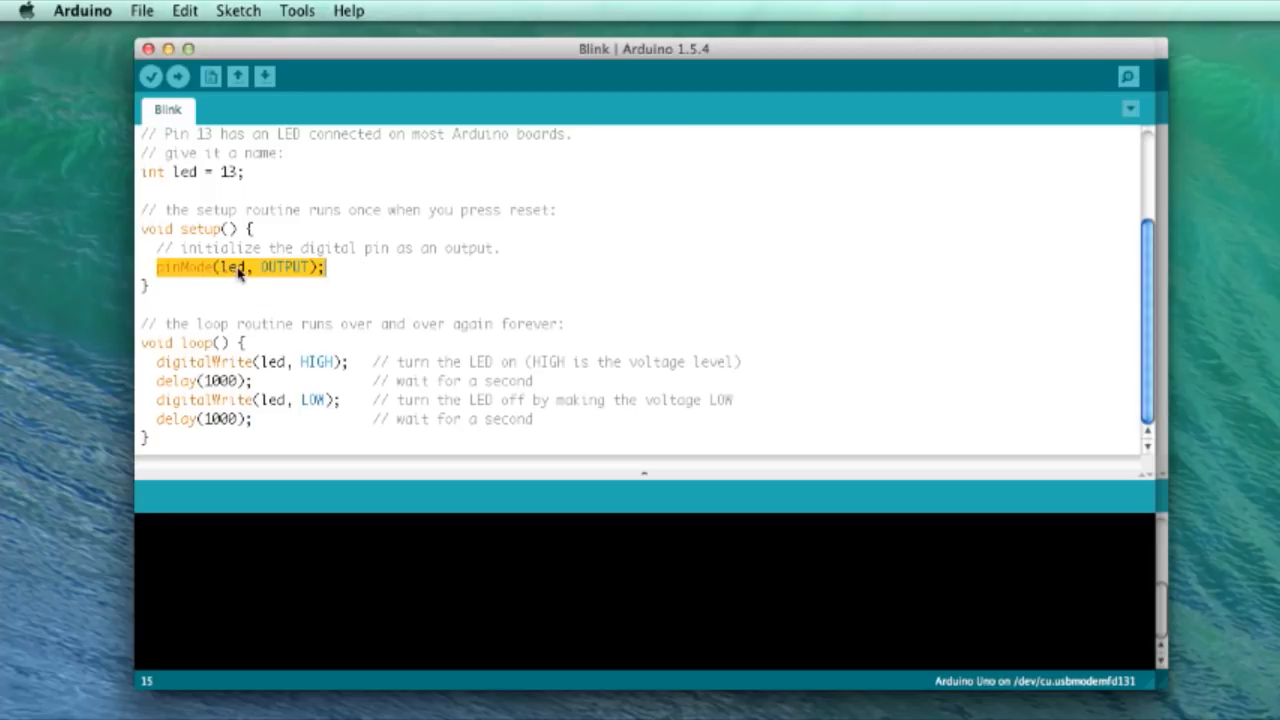
mouse_move(308, 272)
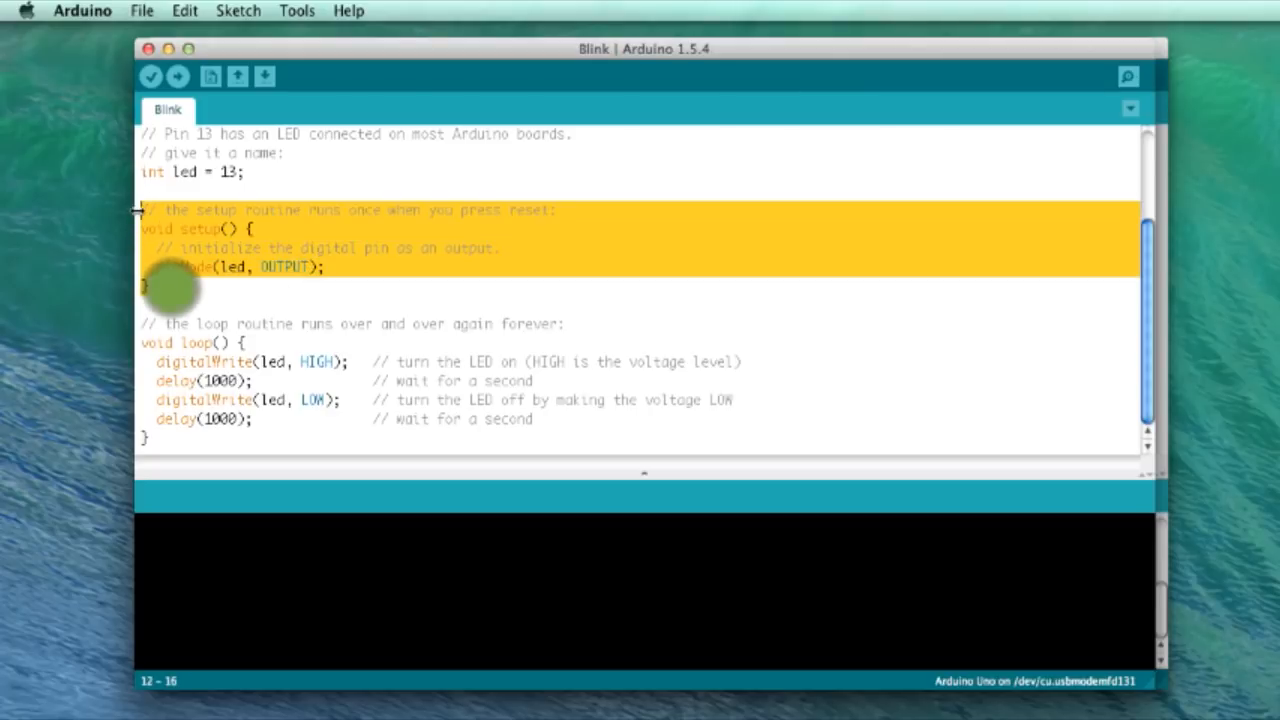
left_click(184, 228)
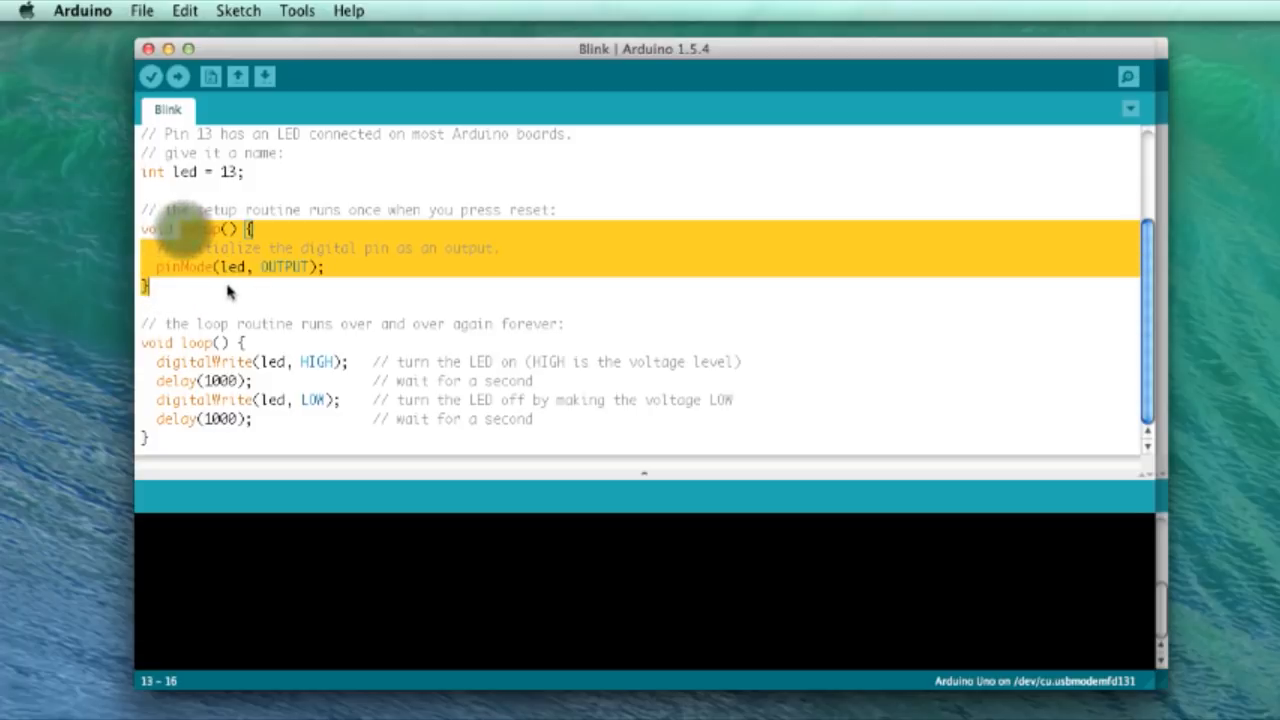
mouse_move(224, 318)
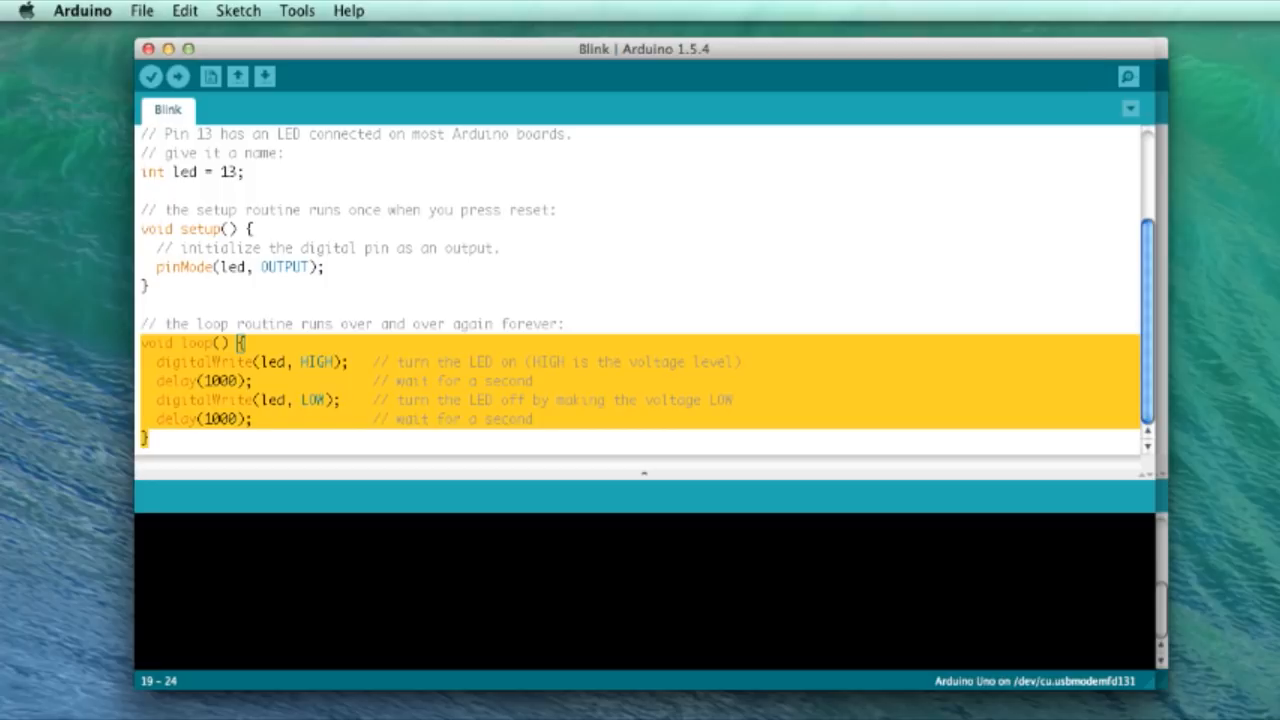
mouse_move(1128, 520)
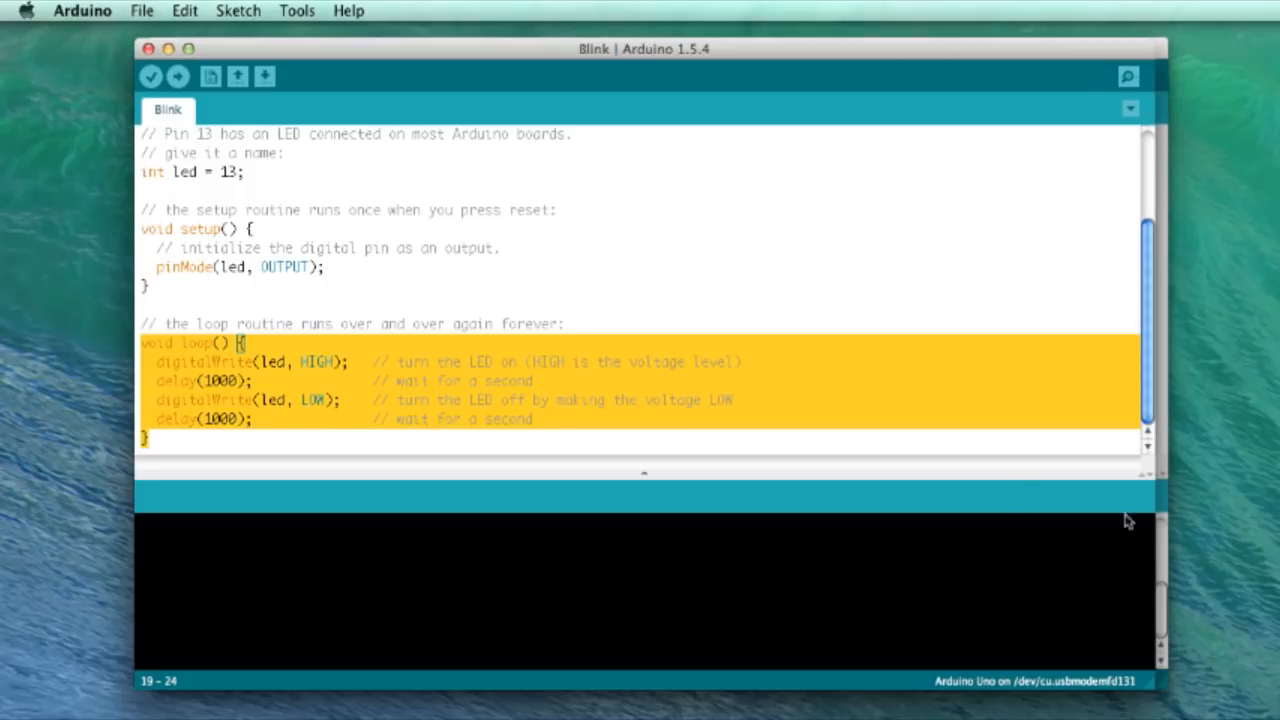
mouse_move(1008, 480)
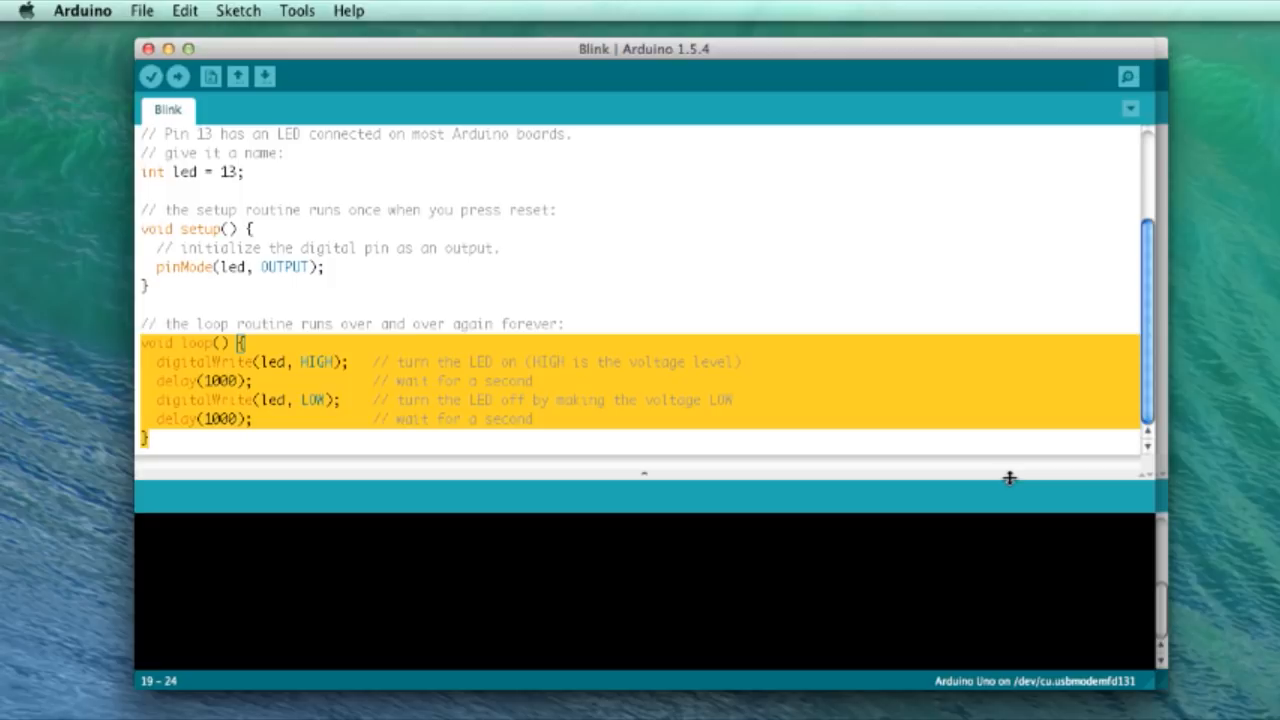
mouse_move(992, 526)
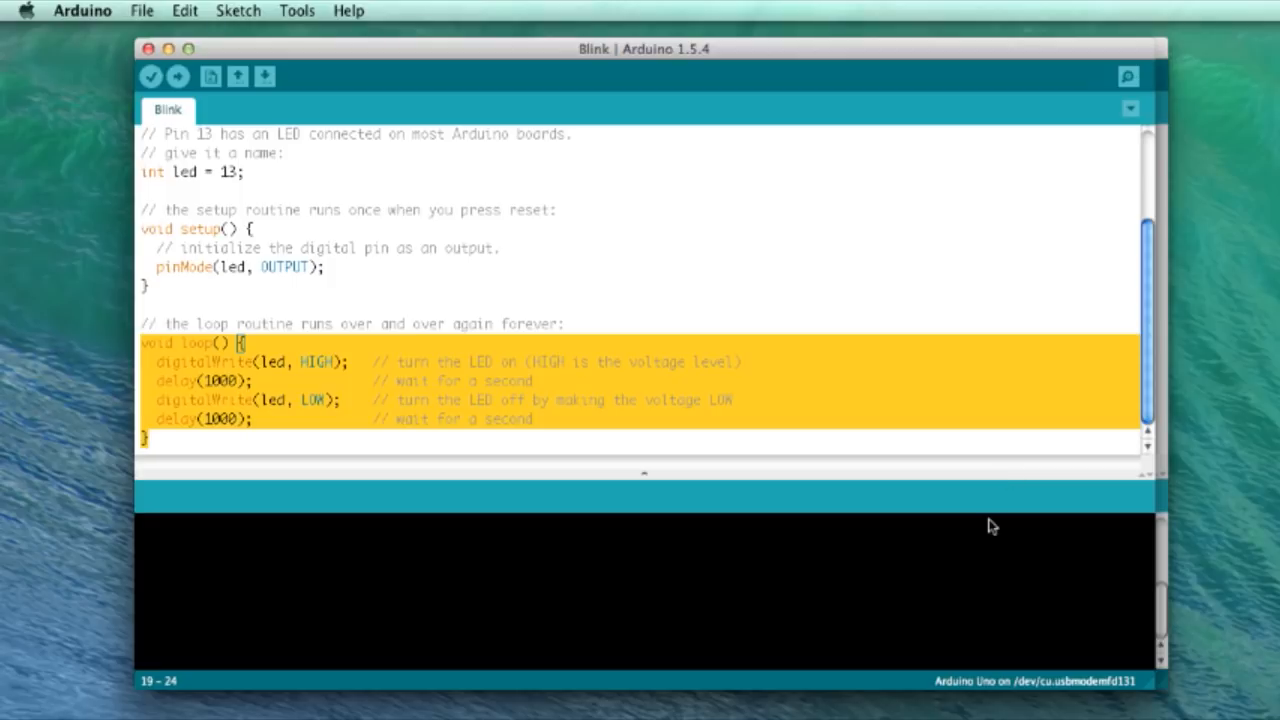
mouse_move(238, 384)
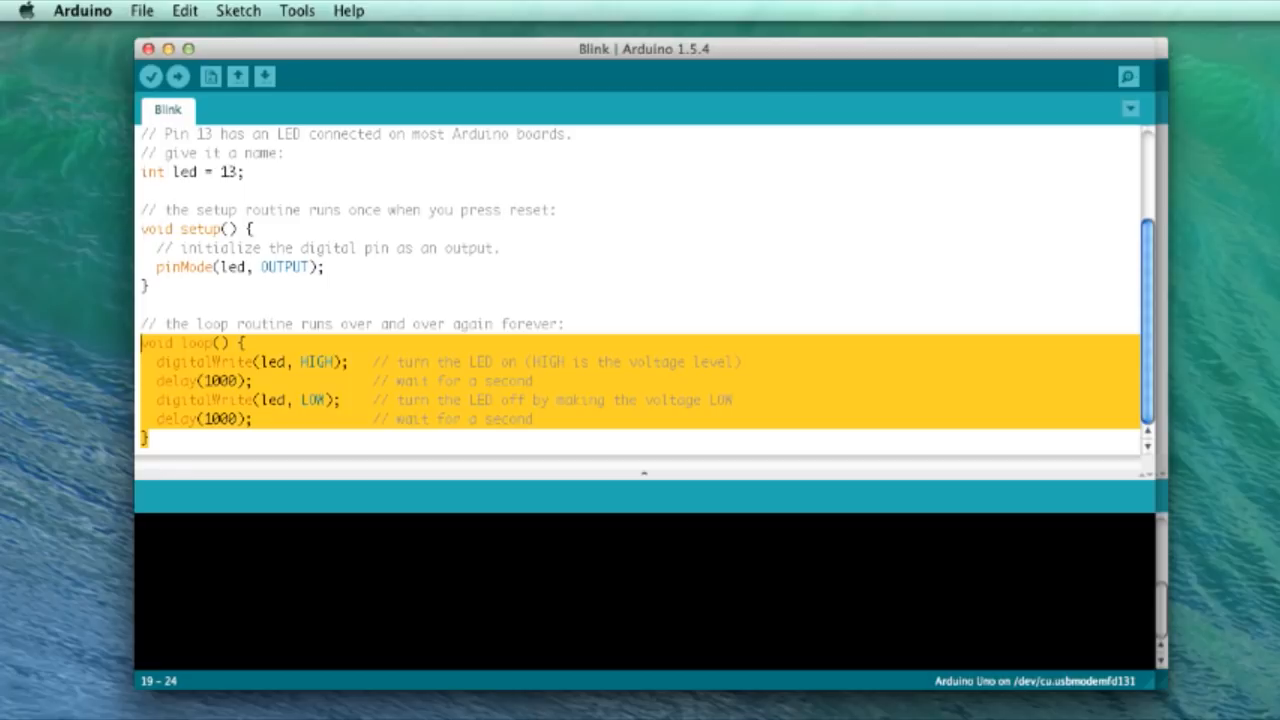
mouse_move(812, 396)
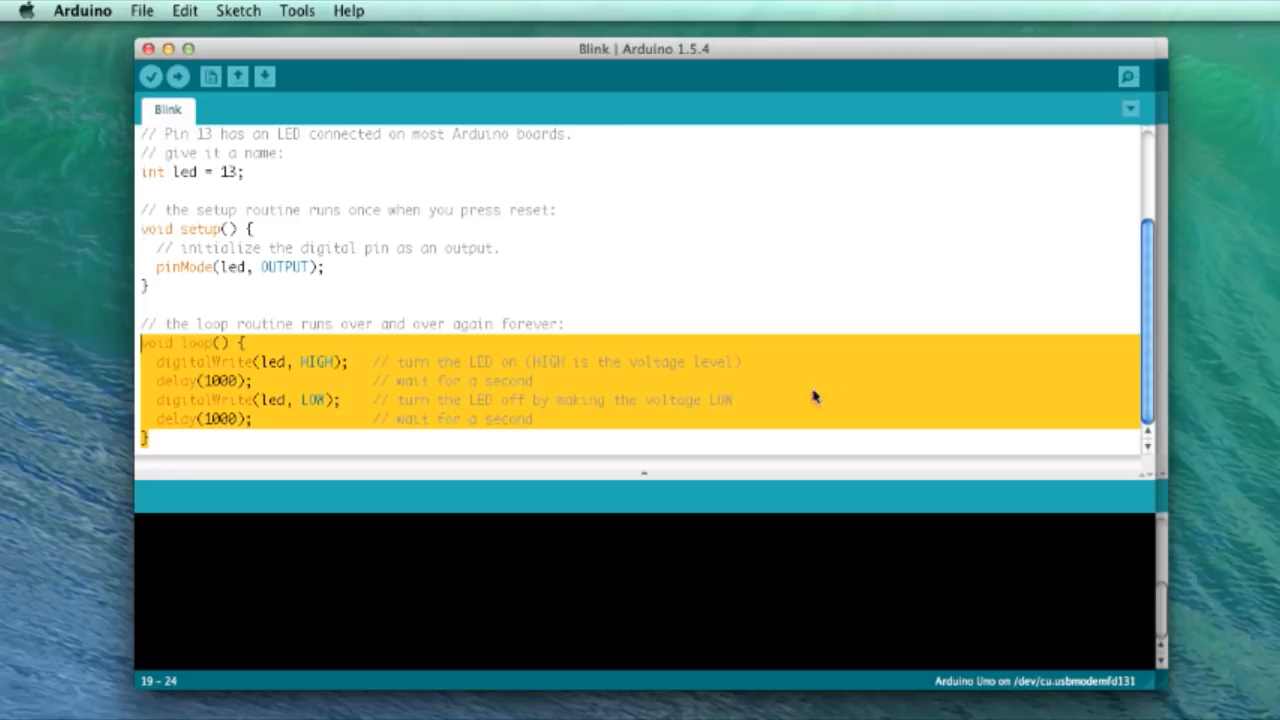
Verify the Blink sketch, reporting 1,116 bytes storage and 11 bytes dynamic memory
left_click(152, 76)
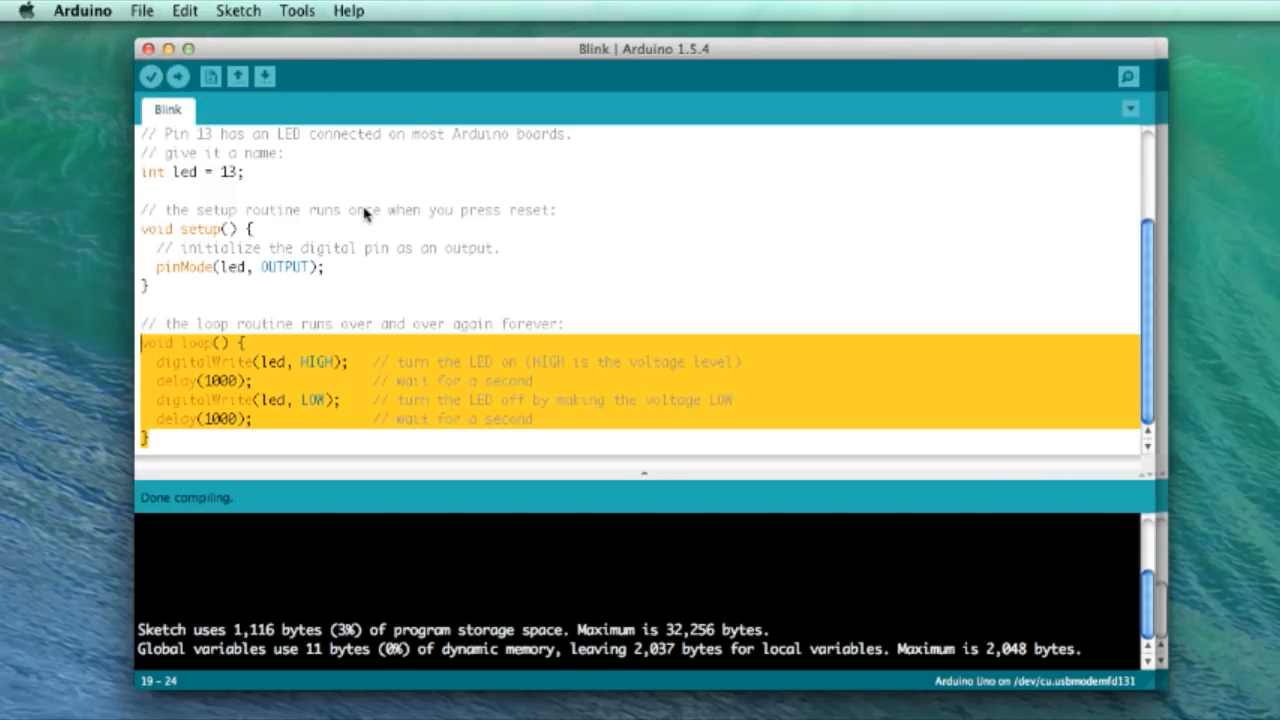
mouse_move(178, 76)
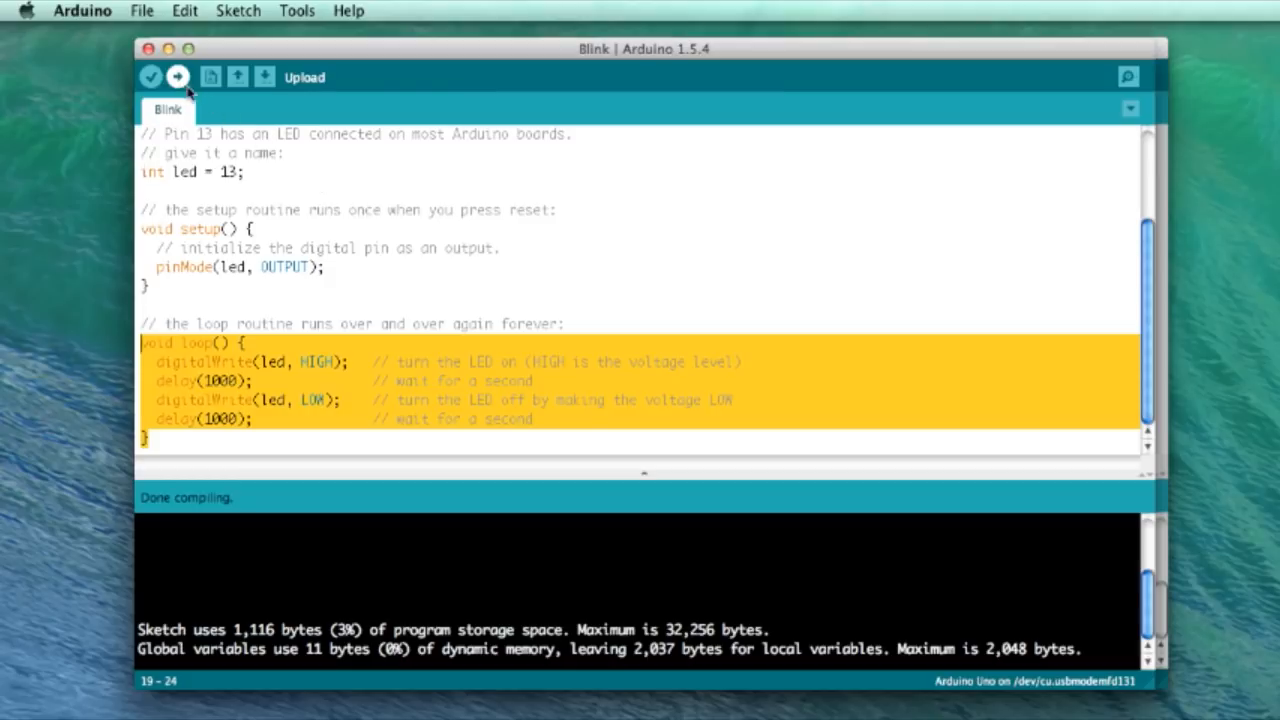
mouse_move(616, 632)
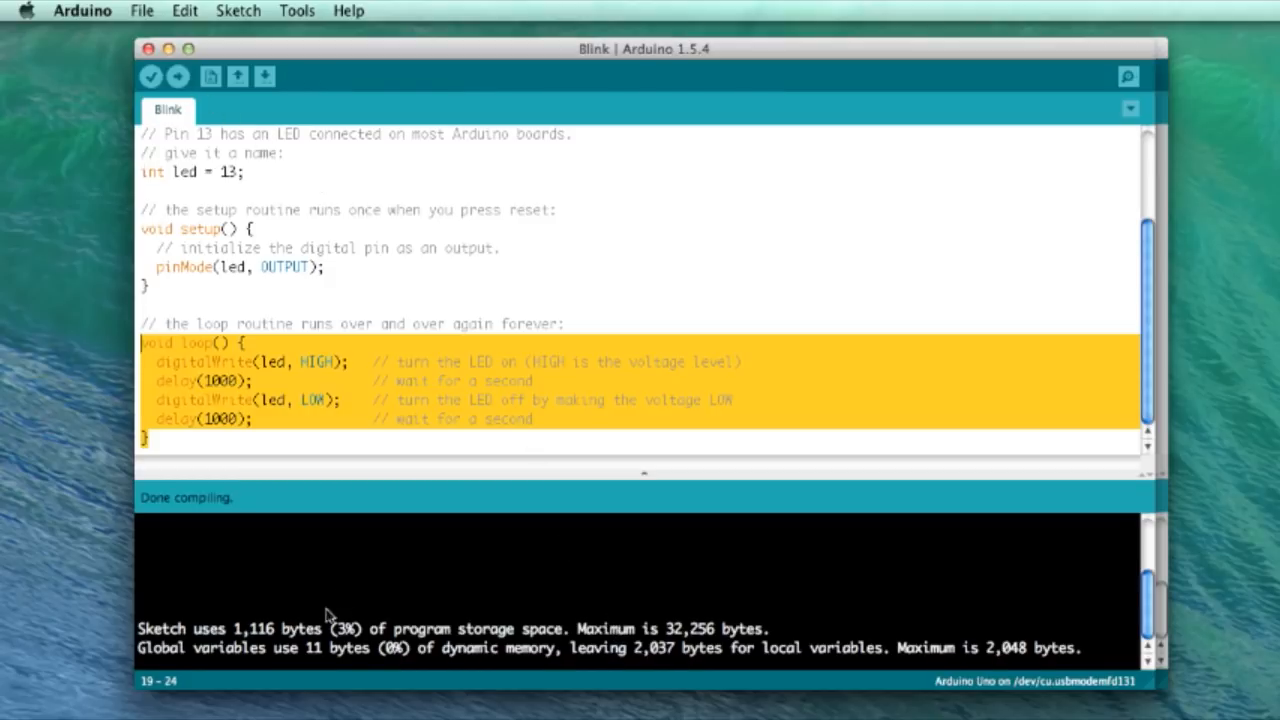
mouse_move(350, 614)
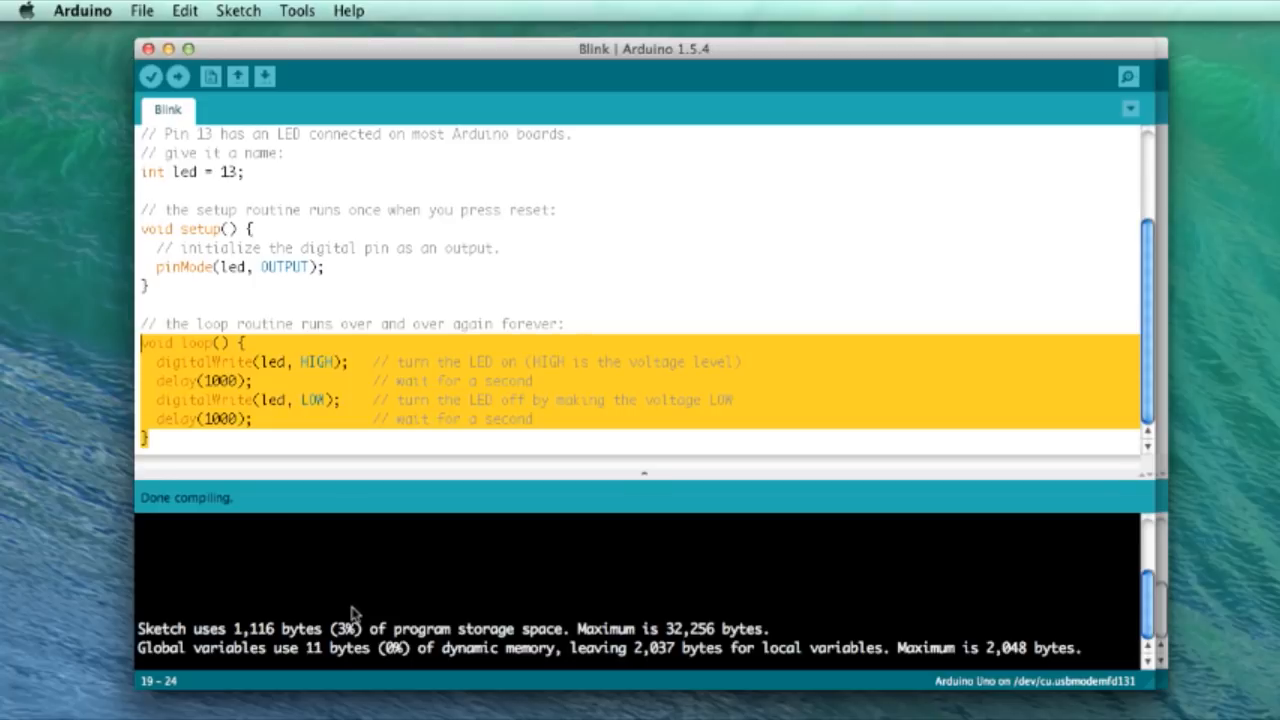
mouse_move(358, 614)
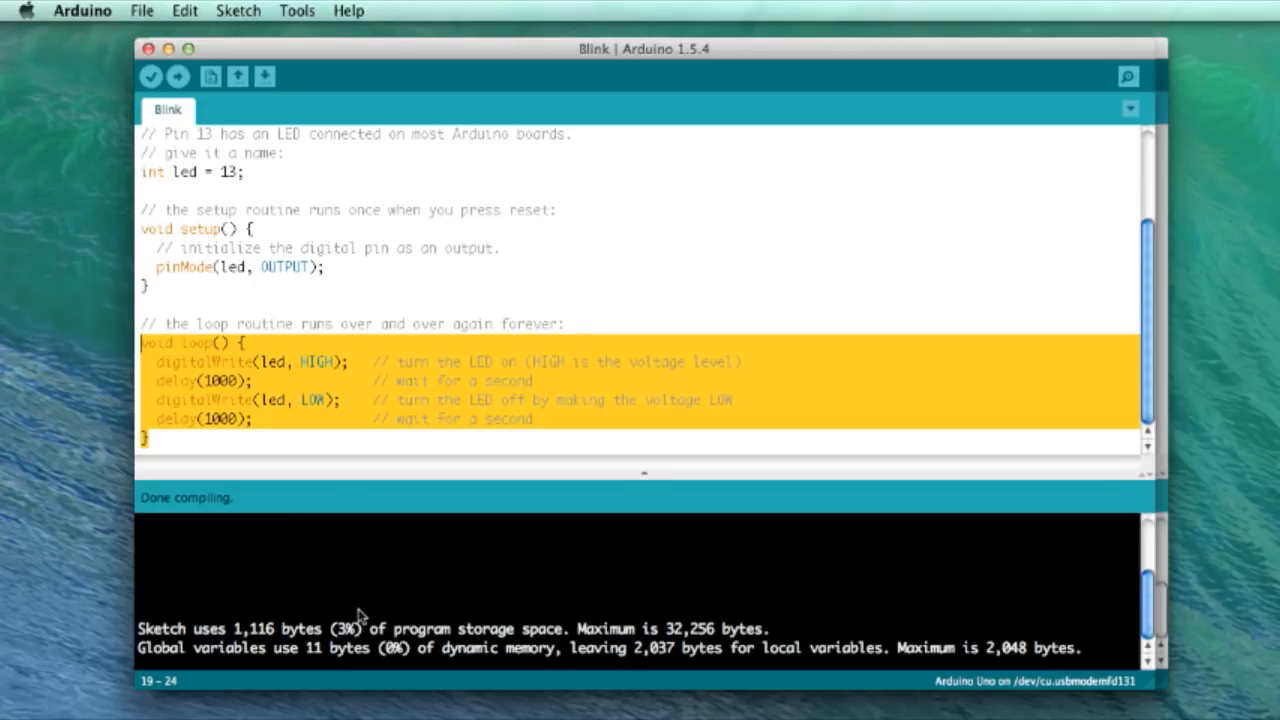
mouse_move(364, 610)
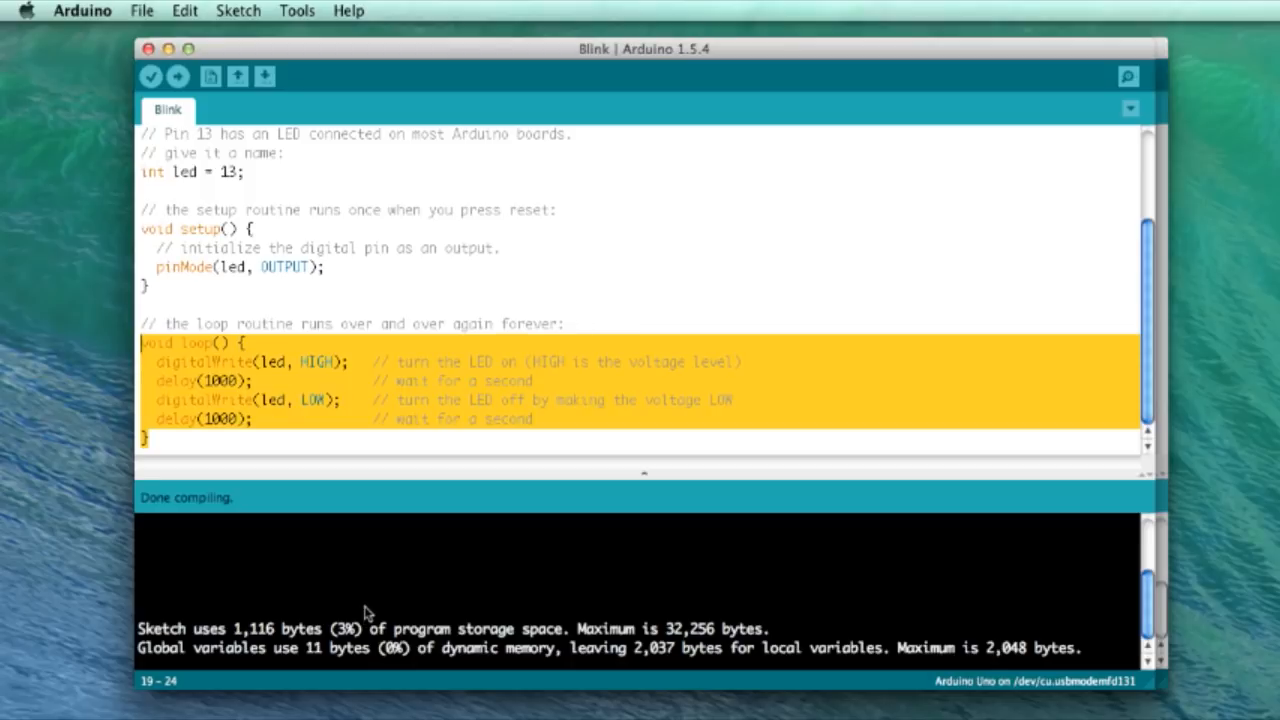
mouse_move(384, 616)
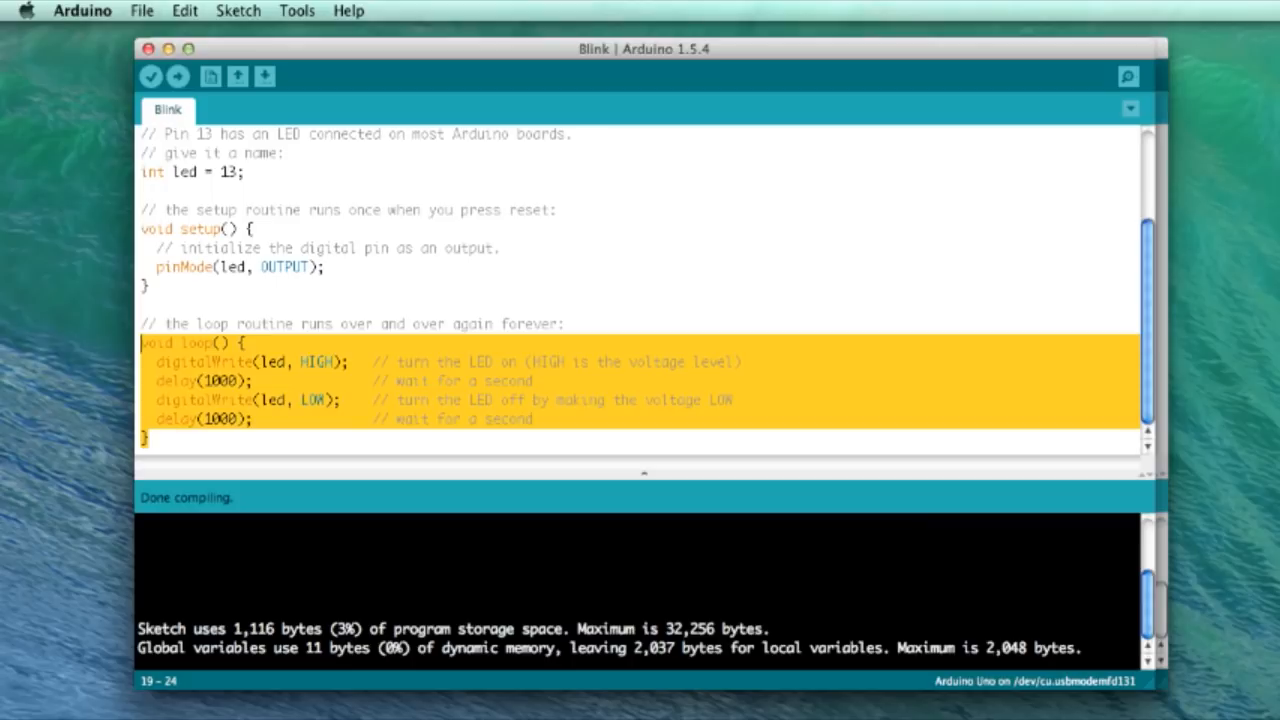
mouse_move(784, 350)
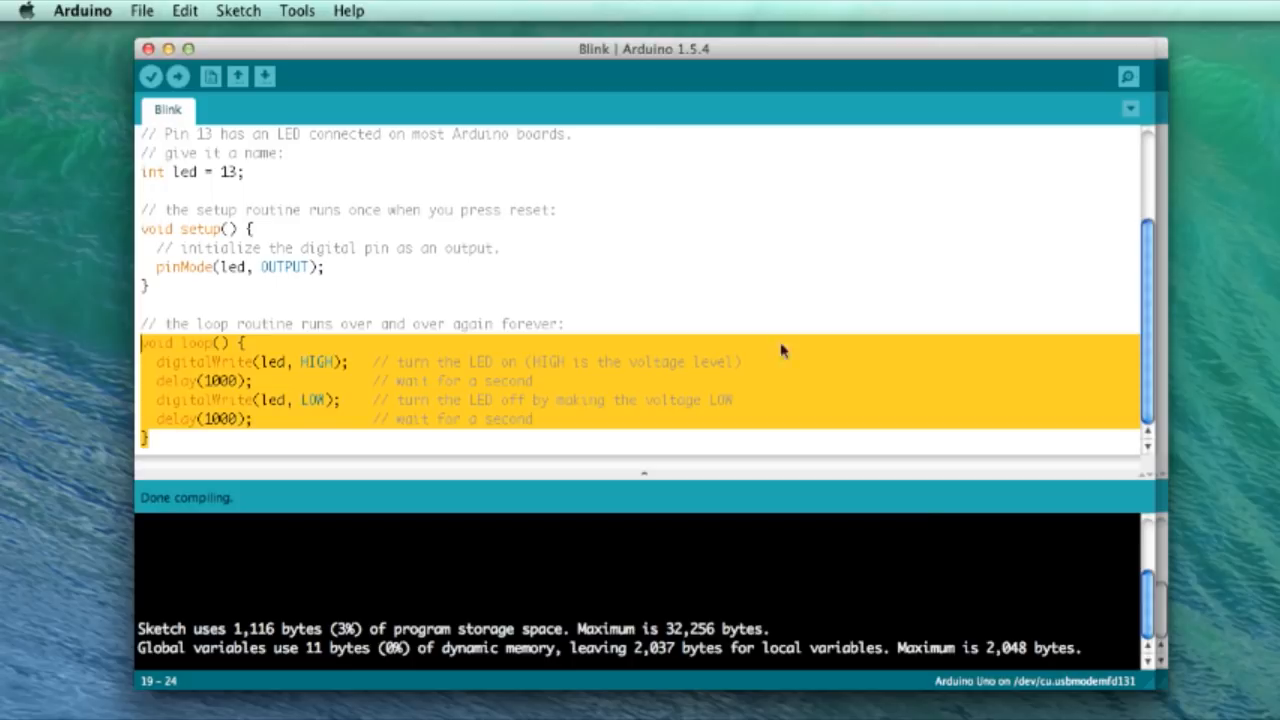
mouse_move(248, 428)
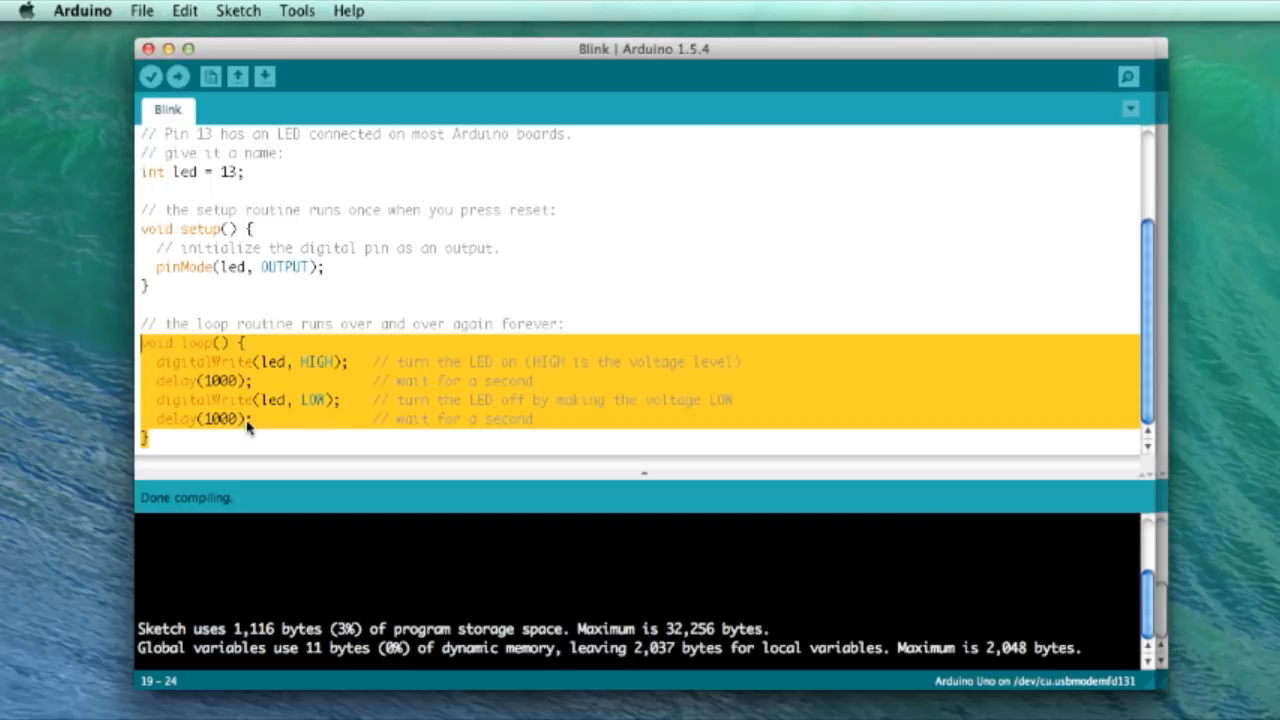